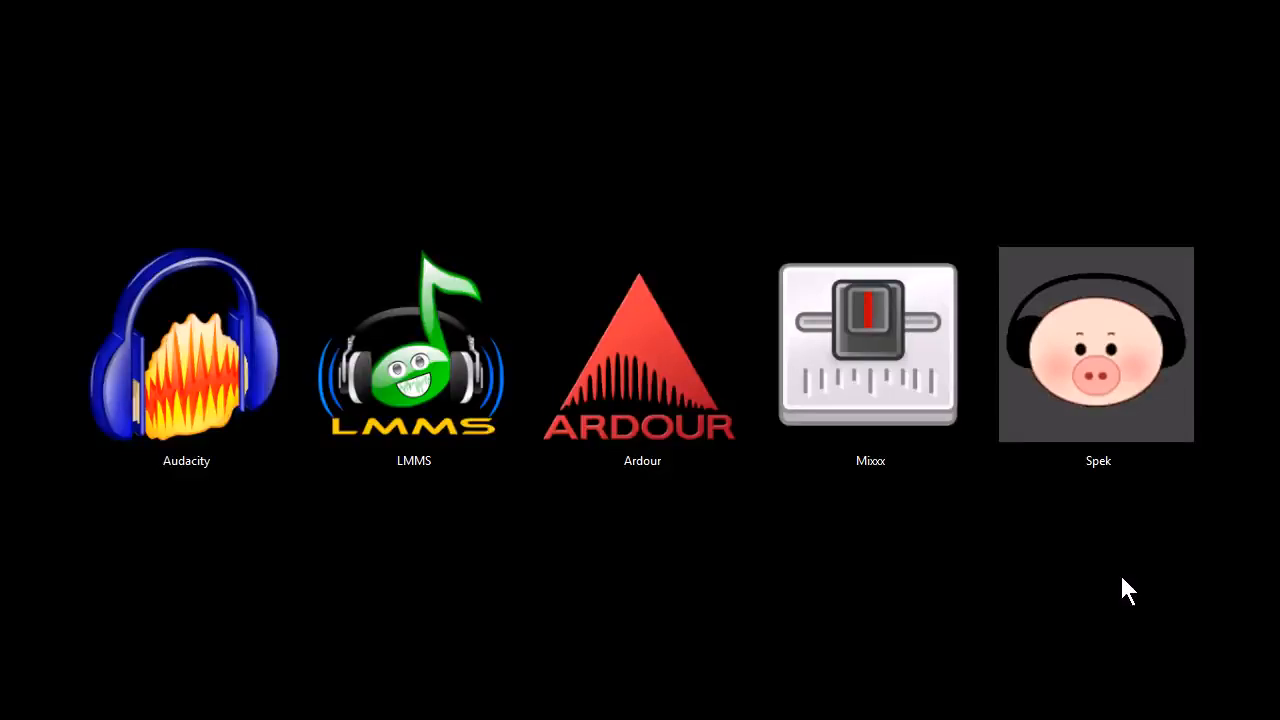
pyautogui.moveTo(283, 590)
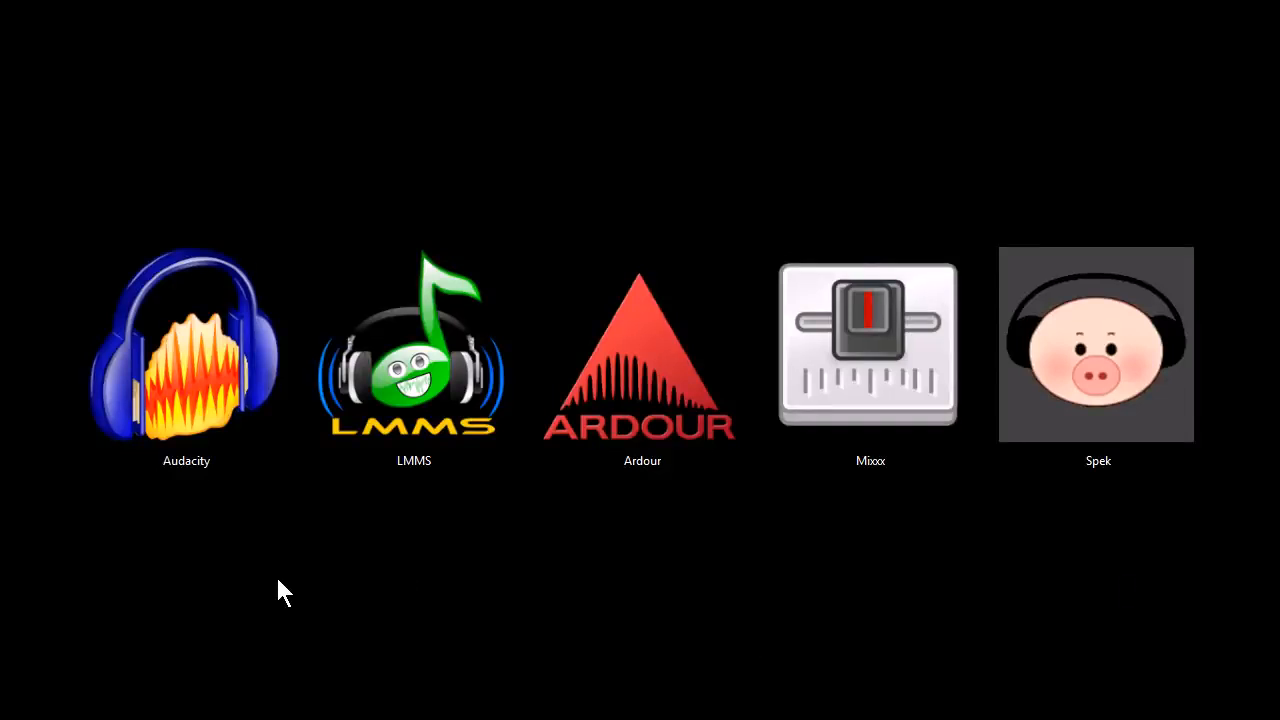
pyautogui.moveTo(155, 578)
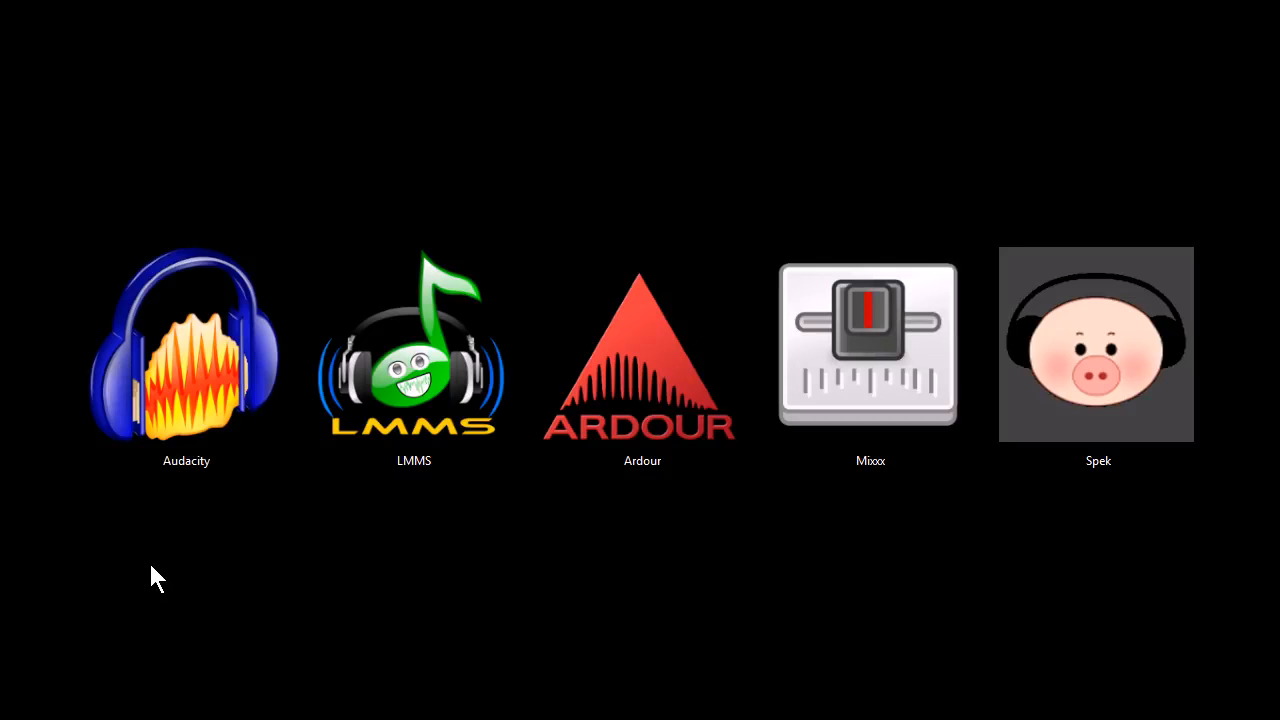
pyautogui.moveTo(362, 642)
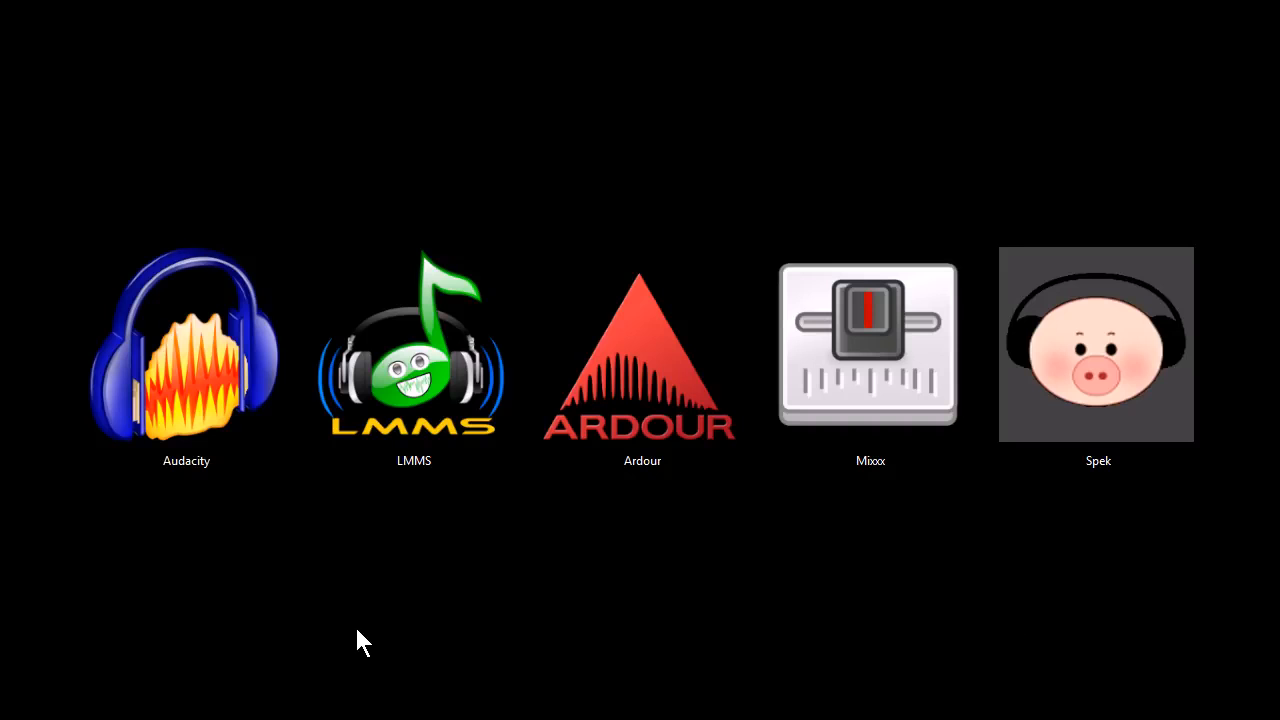
pyautogui.moveTo(270, 635)
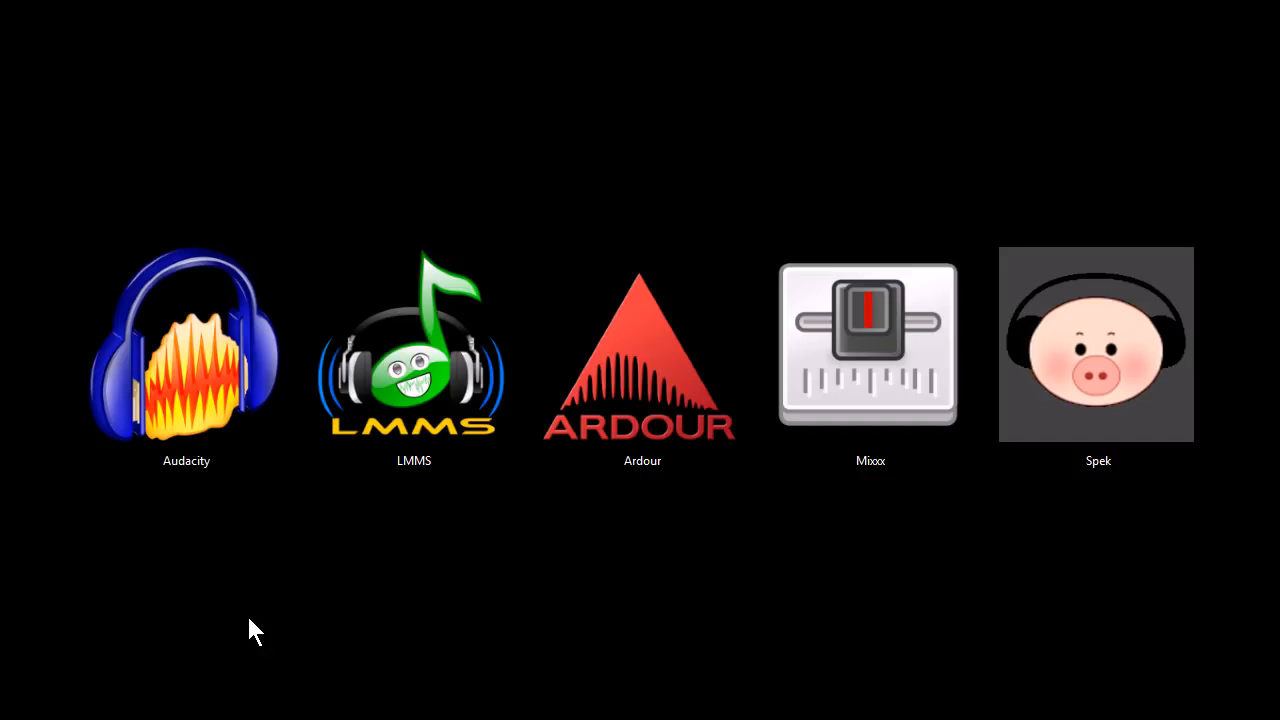
pyautogui.moveTo(197, 603)
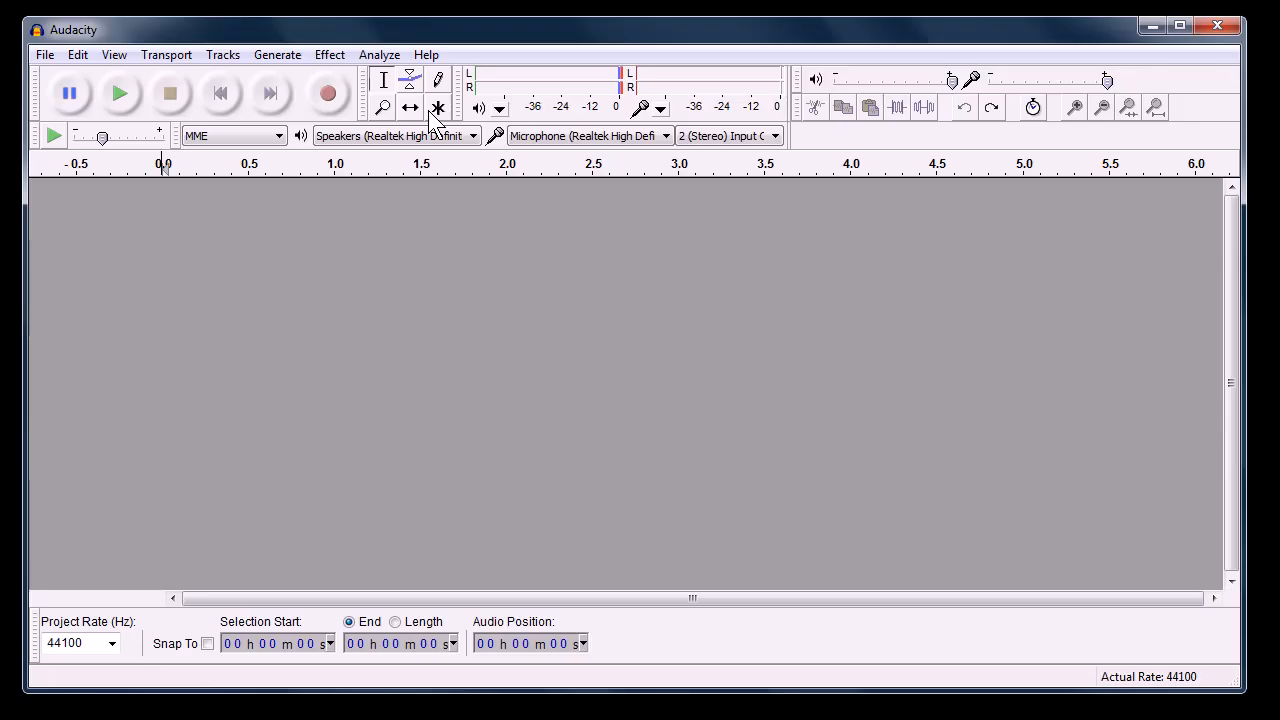
# - Record a 2.6-second stereo voice clip and select the speech from 0.3 to 2.4 s
pyautogui.click(328, 93)
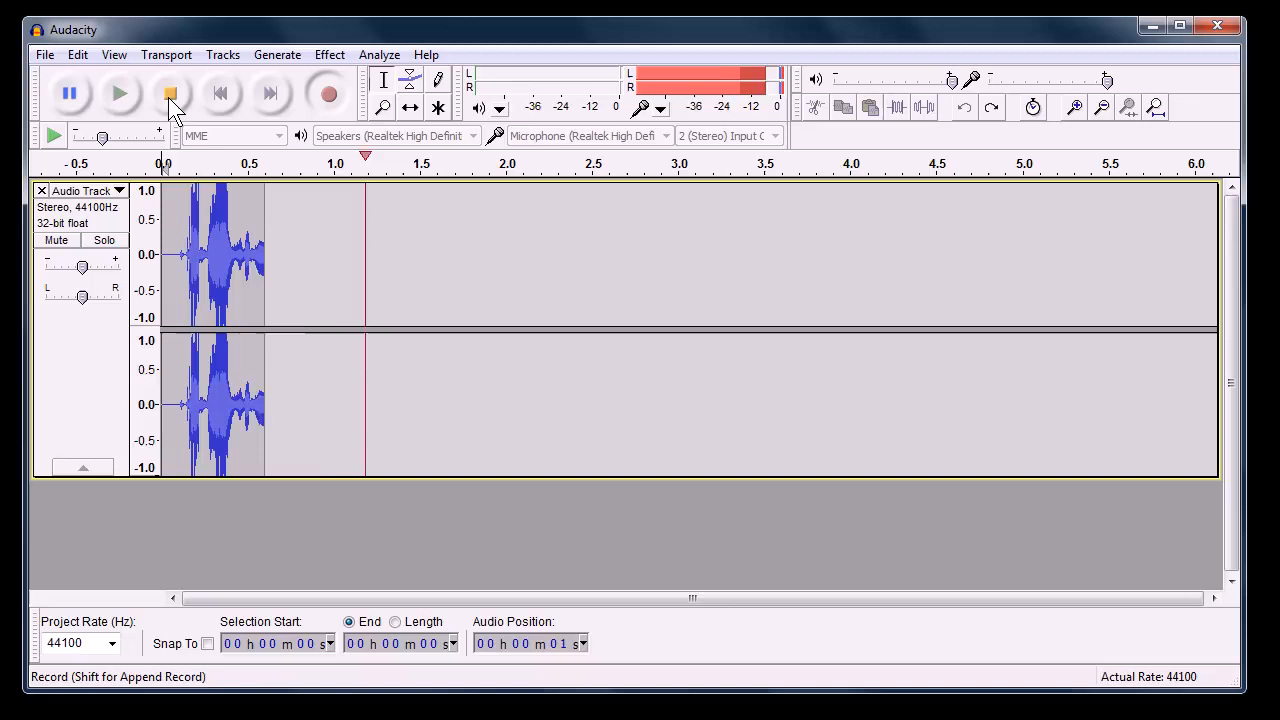
pyautogui.click(169, 93)
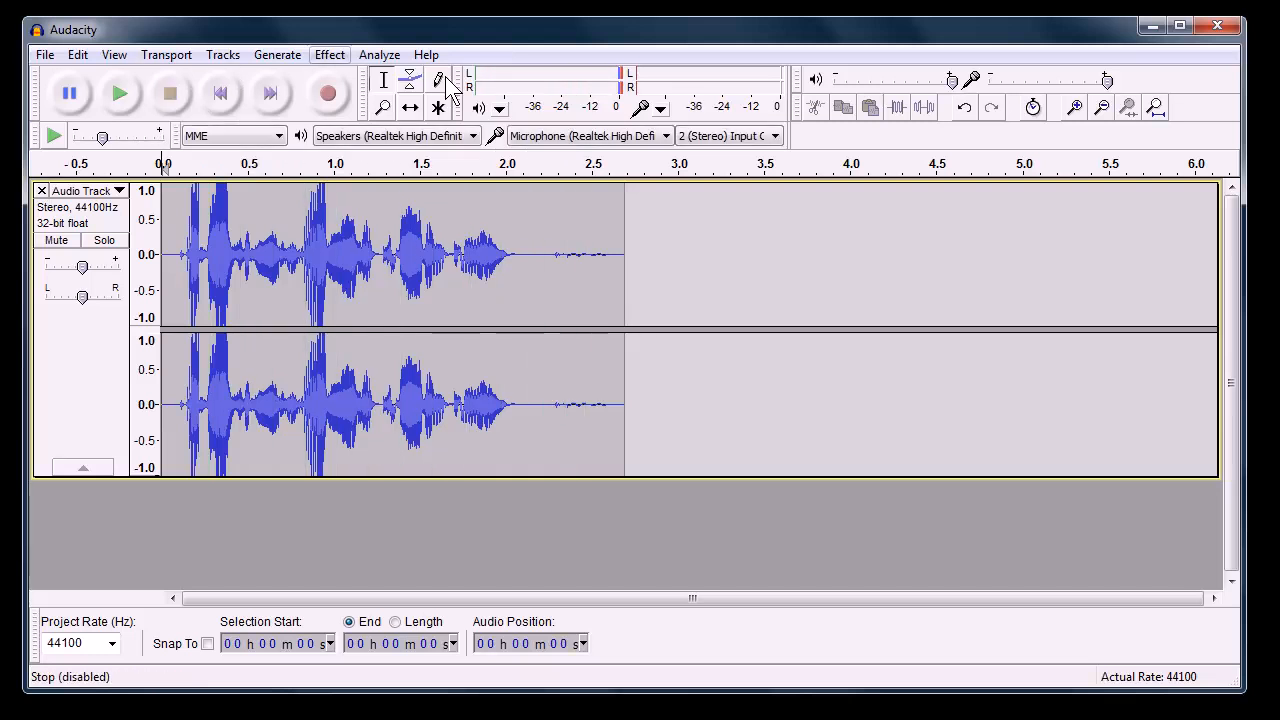
pyautogui.moveTo(163, 255); pyautogui.dragTo(590, 255)
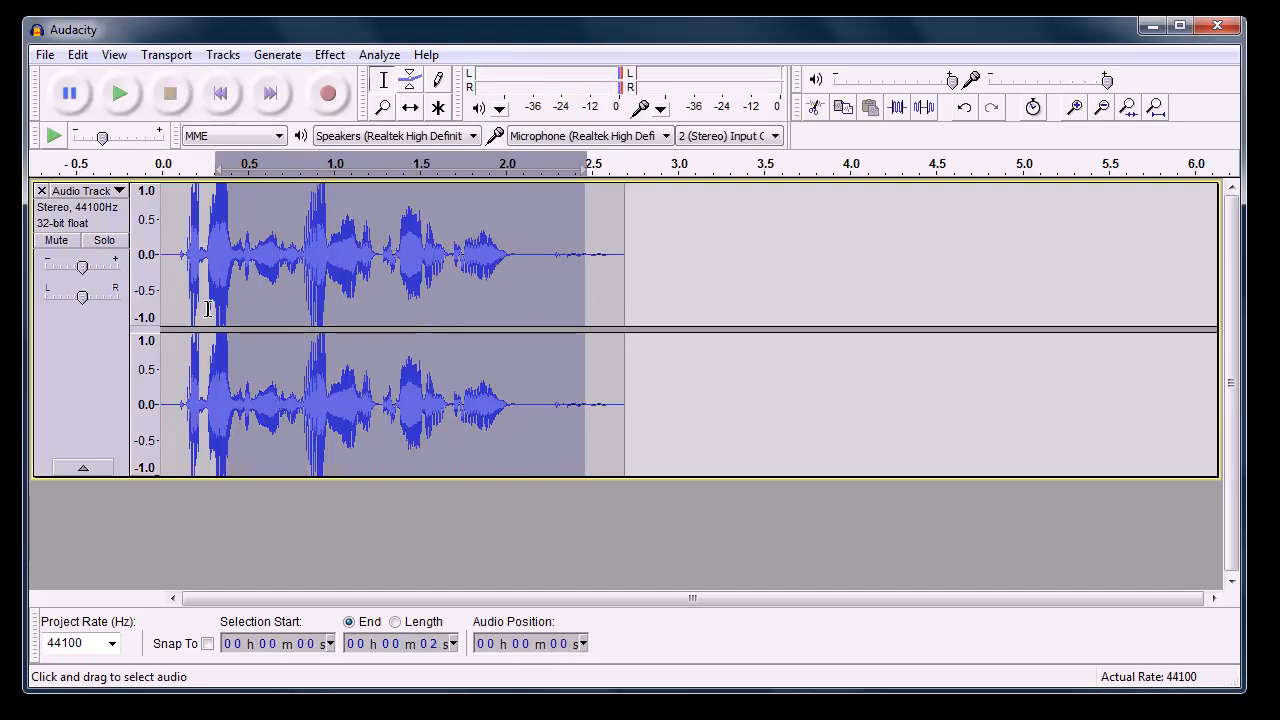
pyautogui.click(329, 54)
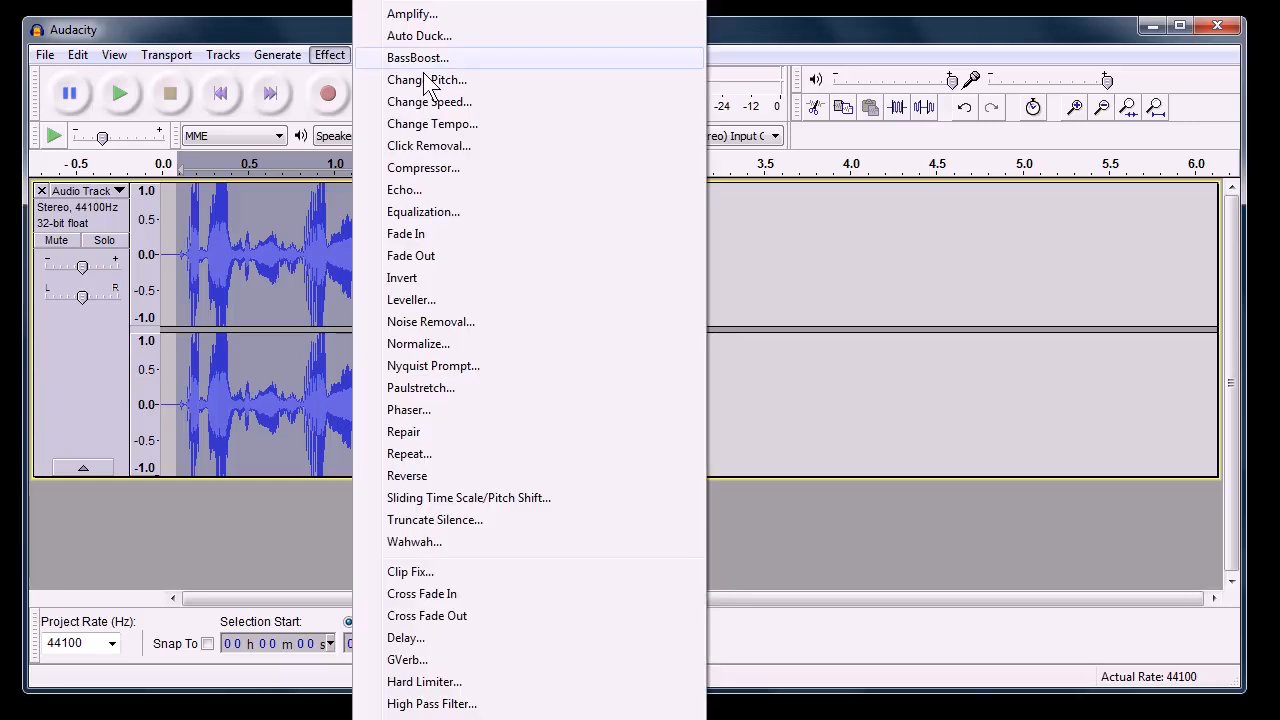
pyautogui.moveTo(407, 475)
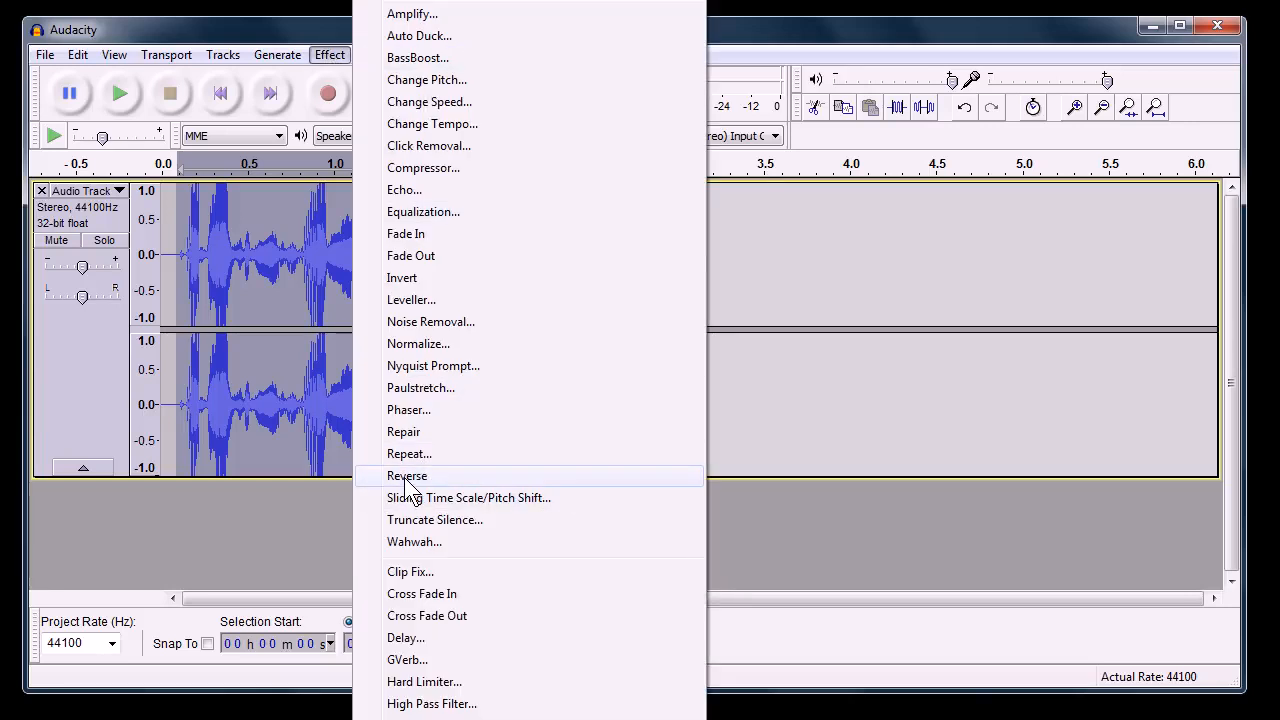
pyautogui.click(407, 475)
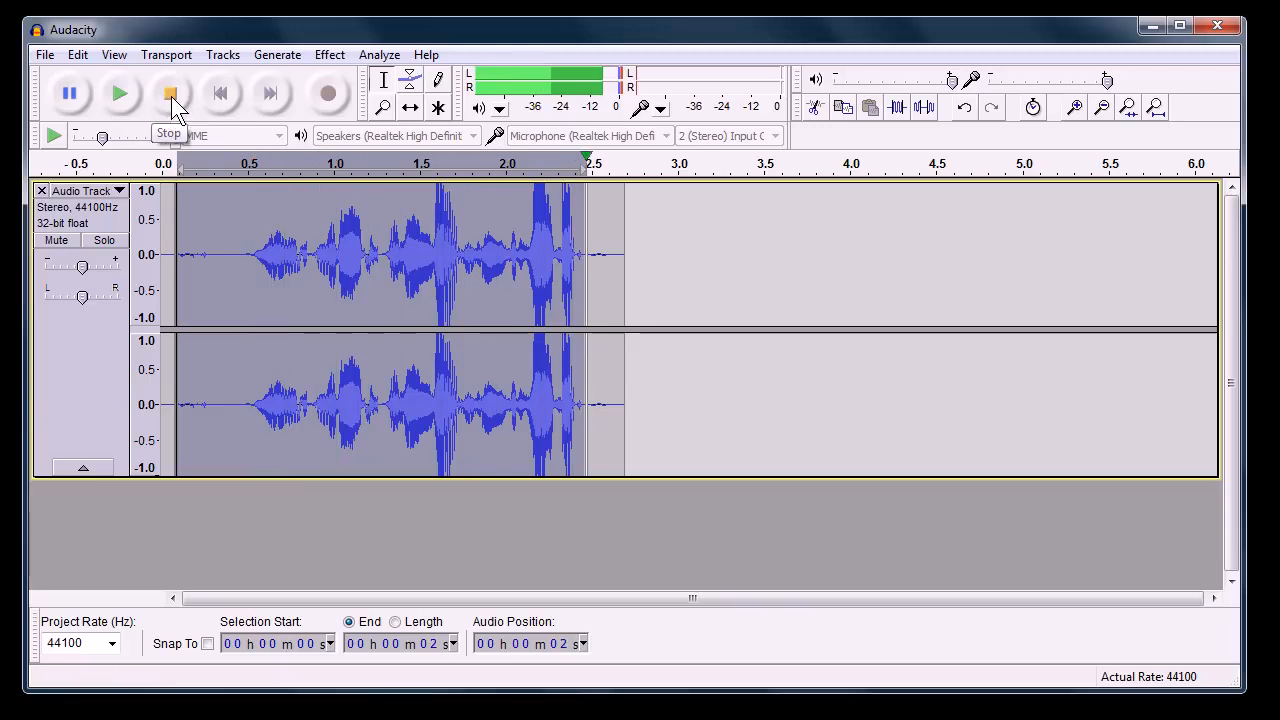
pyautogui.click(169, 92)
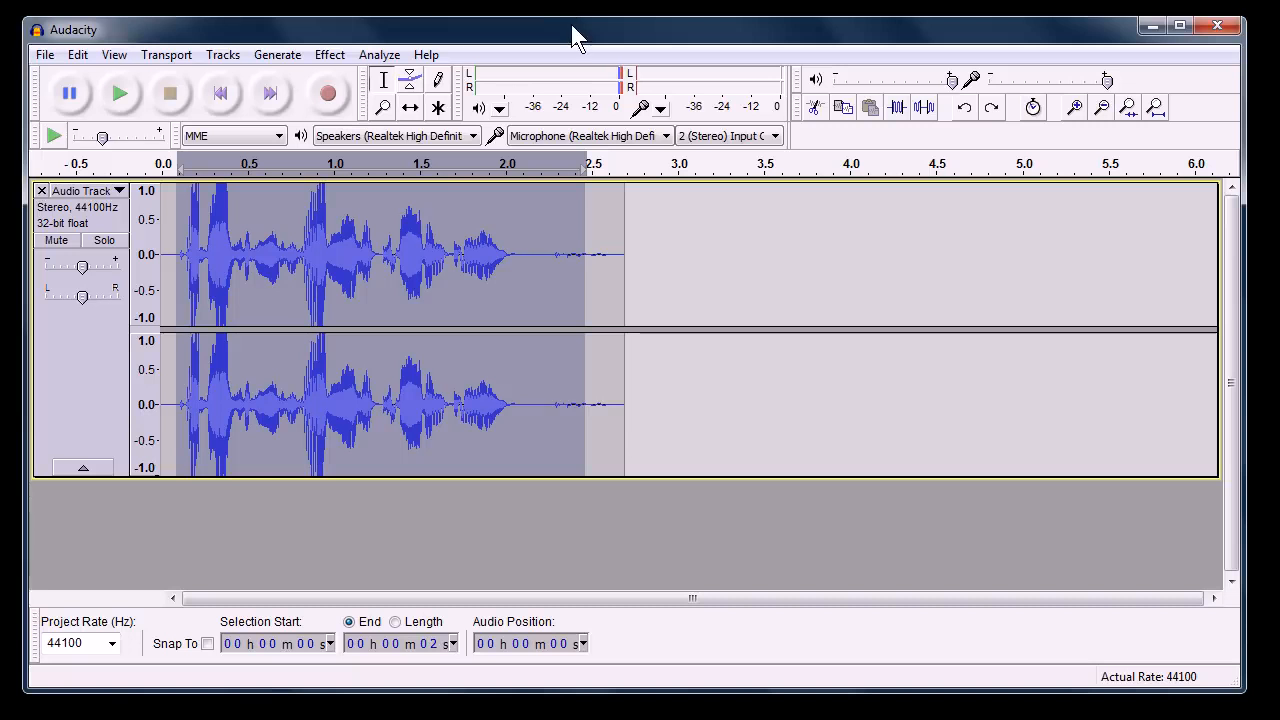
pyautogui.moveTo(527, 60)
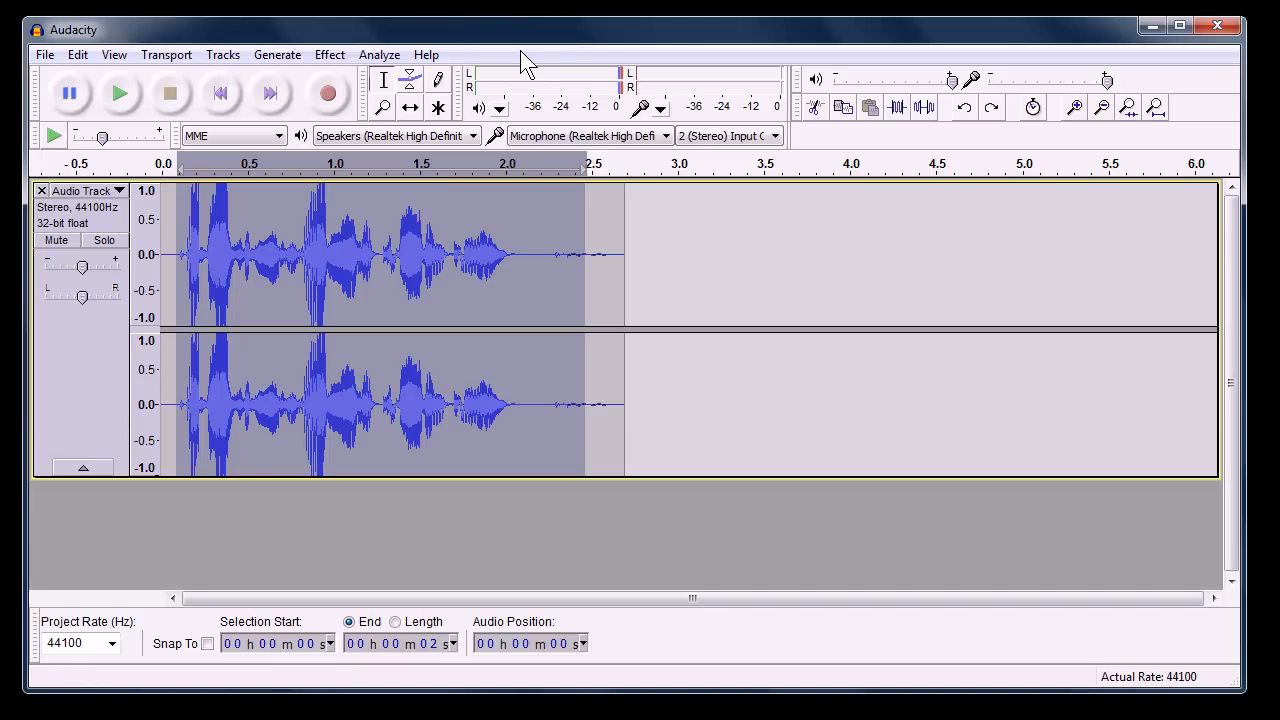
pyautogui.moveTo(492, 38)
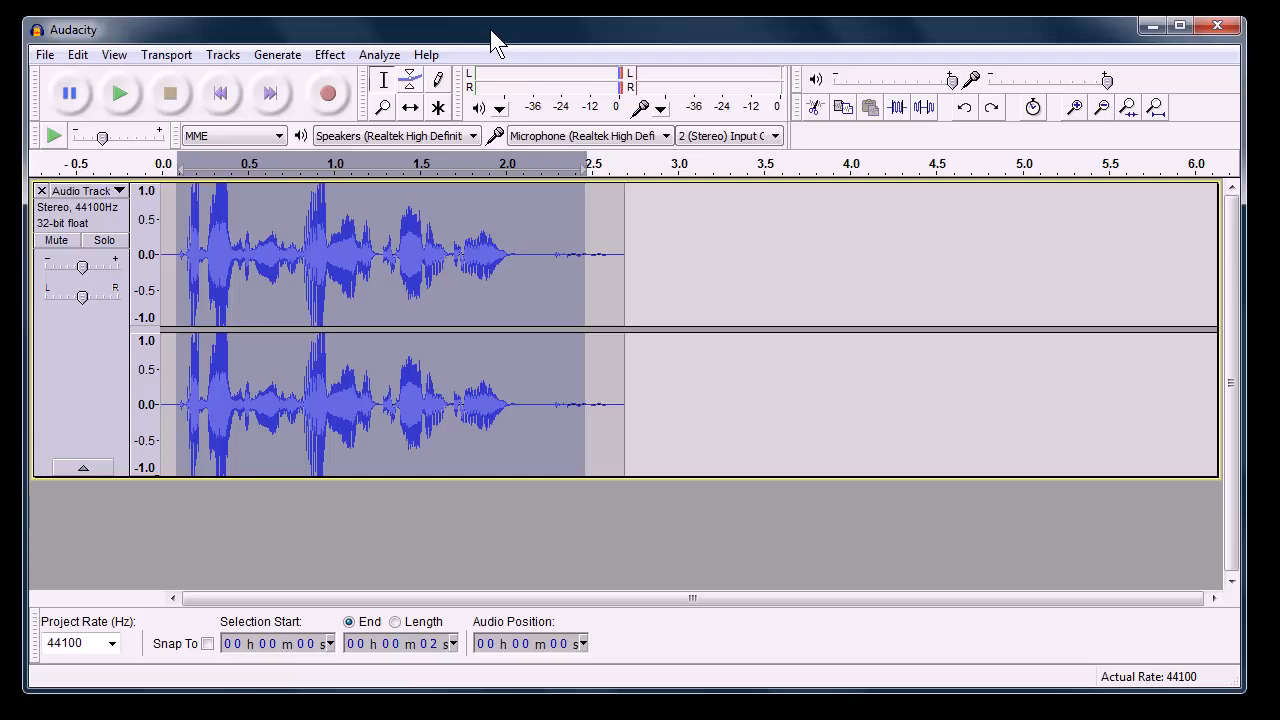
pyautogui.moveTo(475, 38)
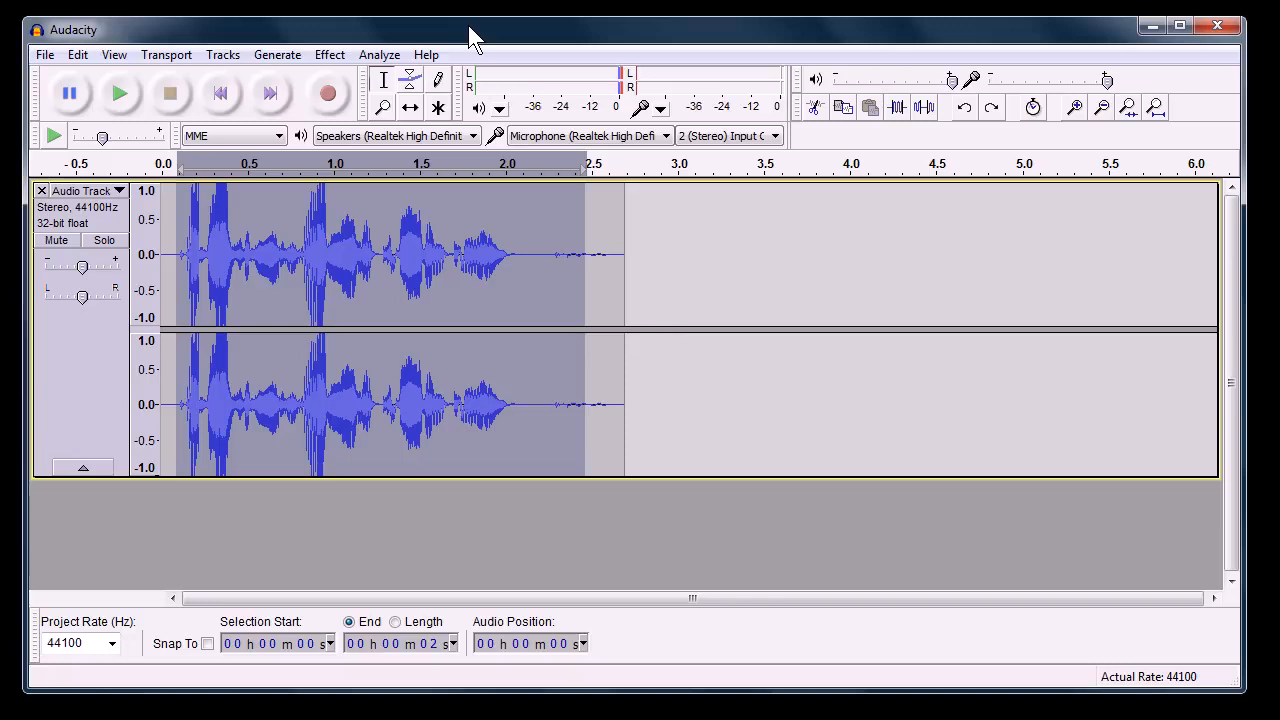
pyautogui.moveTo(405, 60)
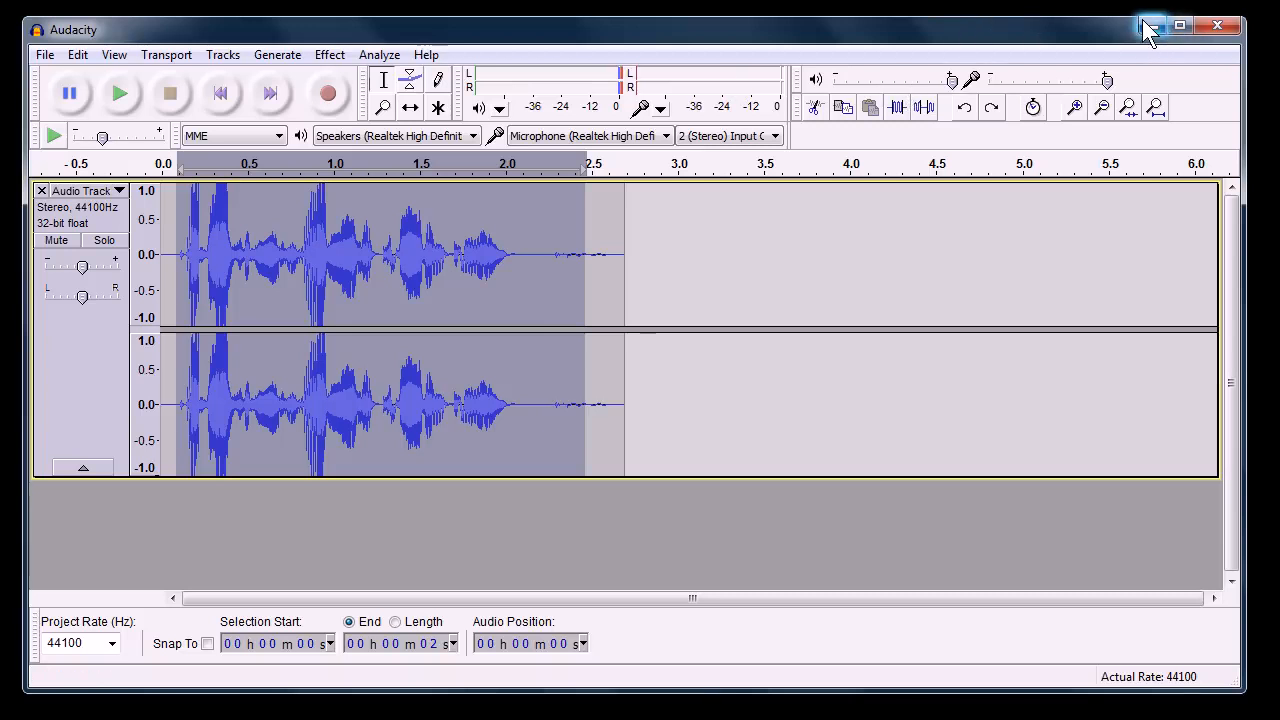
pyautogui.moveTo(1152, 26)
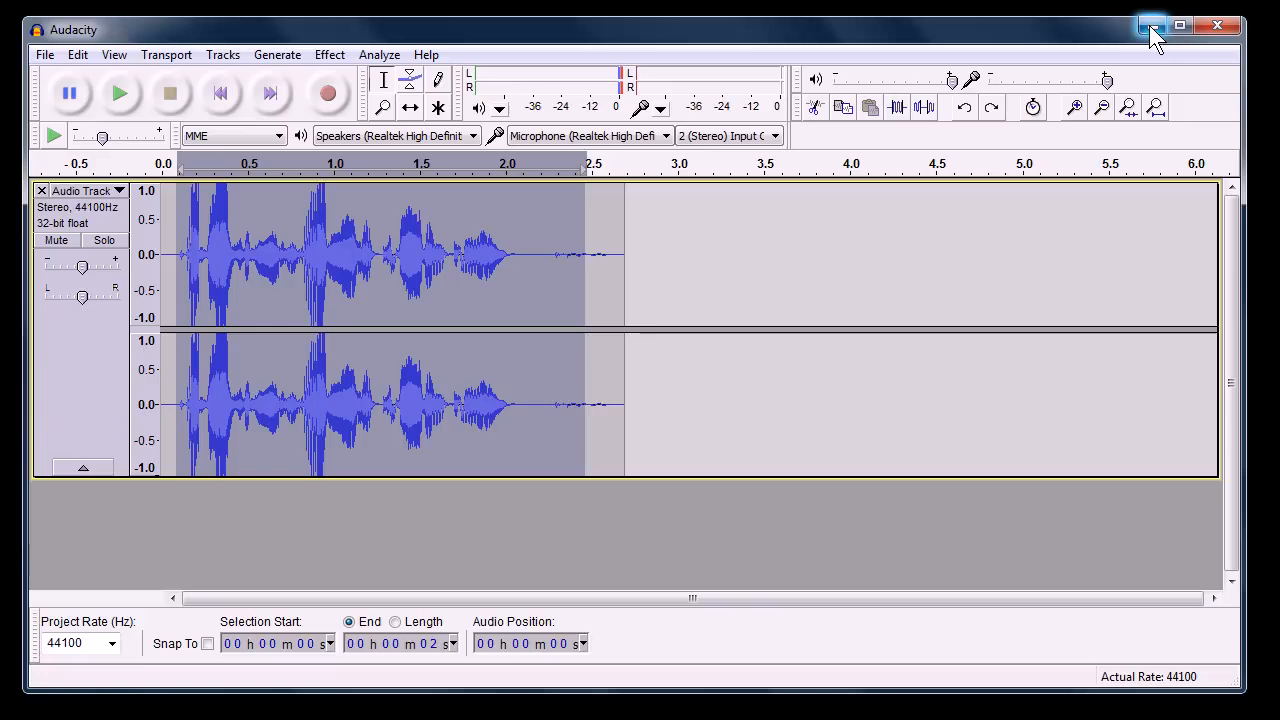
pyautogui.moveTo(1151, 25)
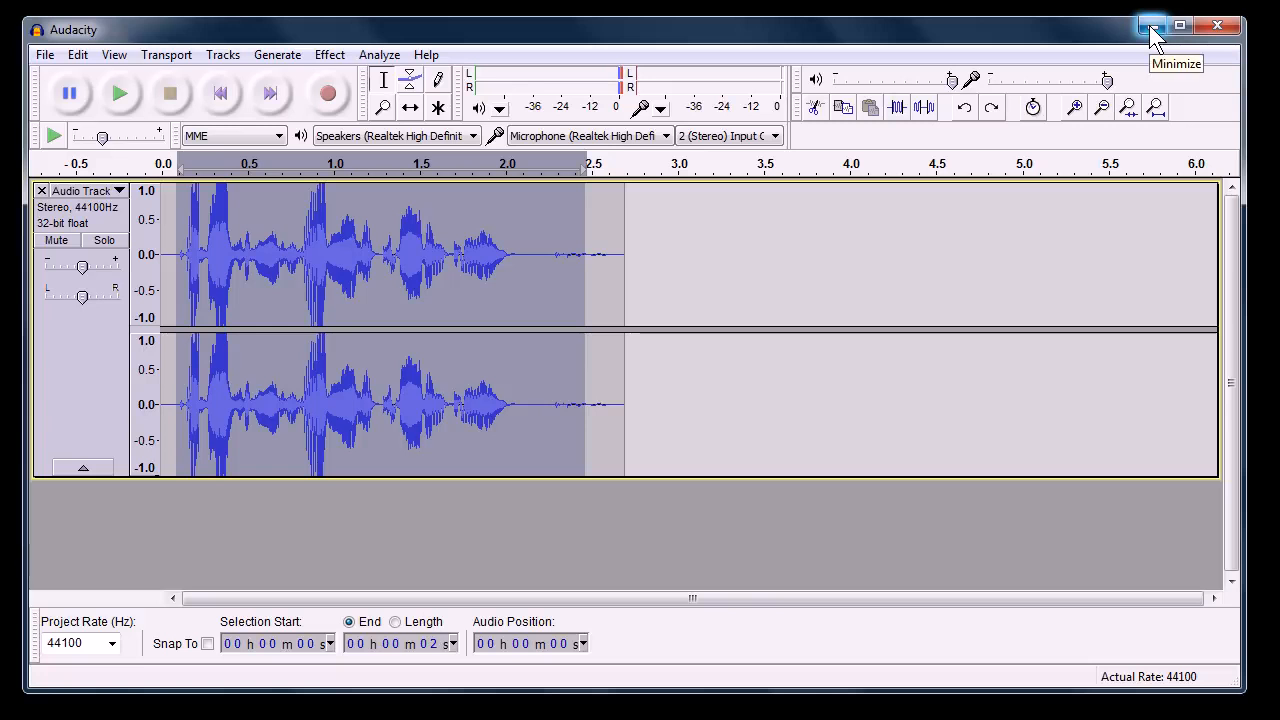
# - Minimize the Audacity window to bring back the program-logo slideshow
pyautogui.click(1152, 26)
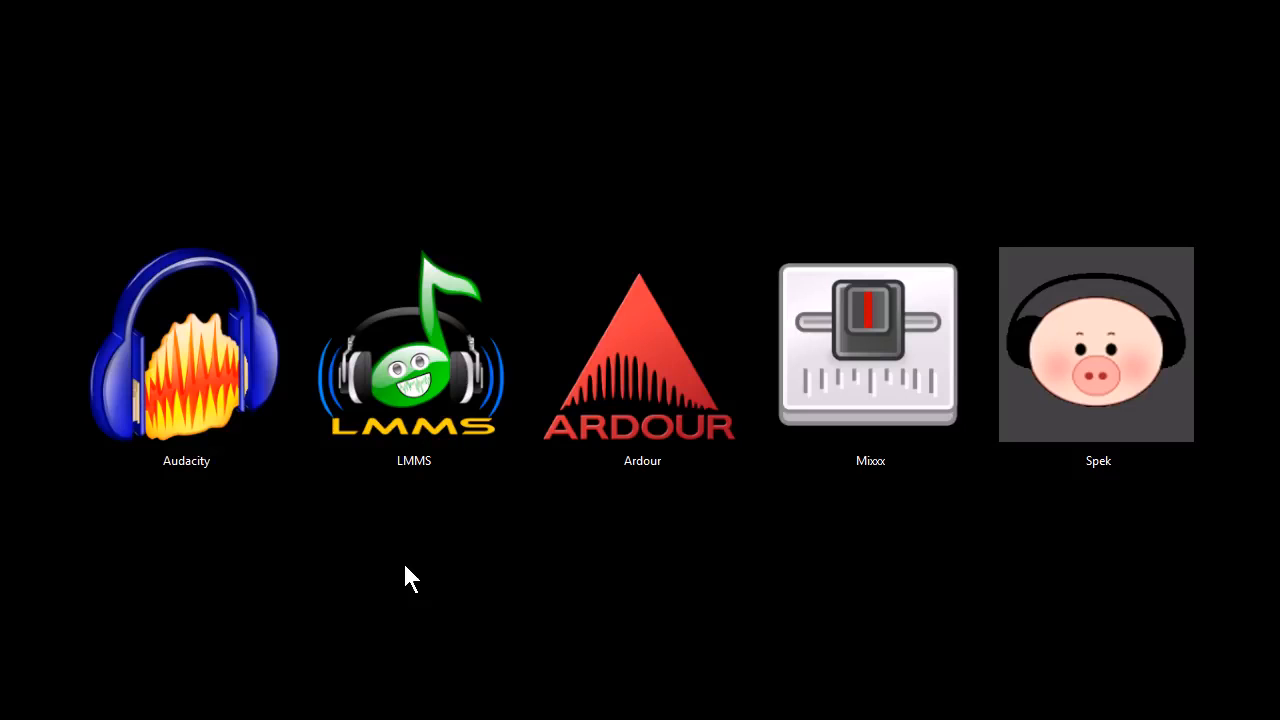
pyautogui.doubleClick(413, 345)
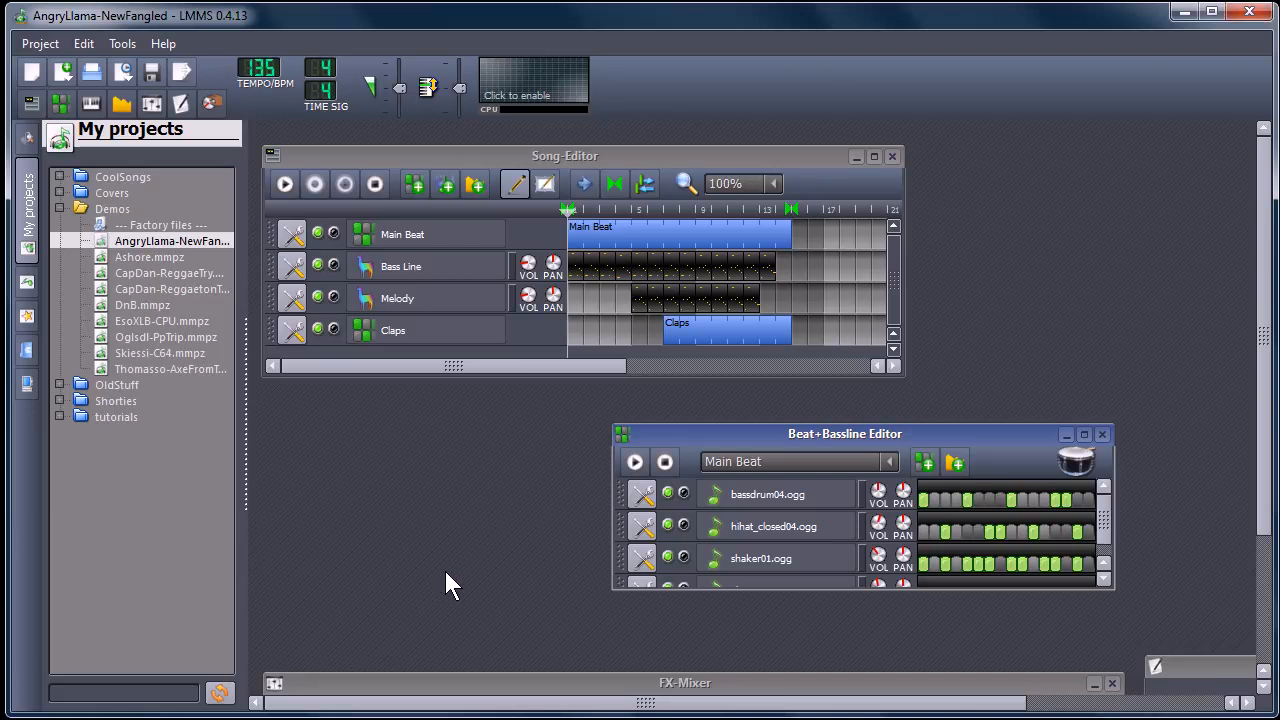
pyautogui.moveTo(445, 550)
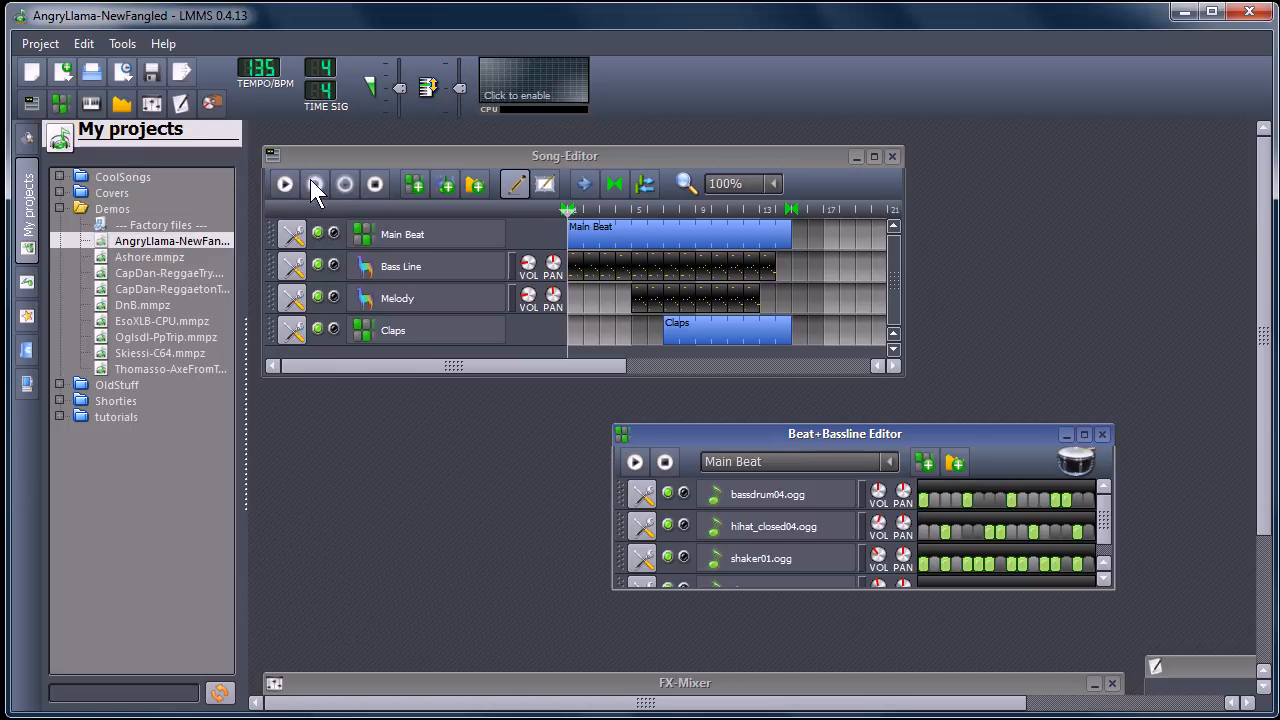
# - Play the AngryLlama-NewFangled demo song and solo the Main Beat track
pyautogui.click(285, 183)
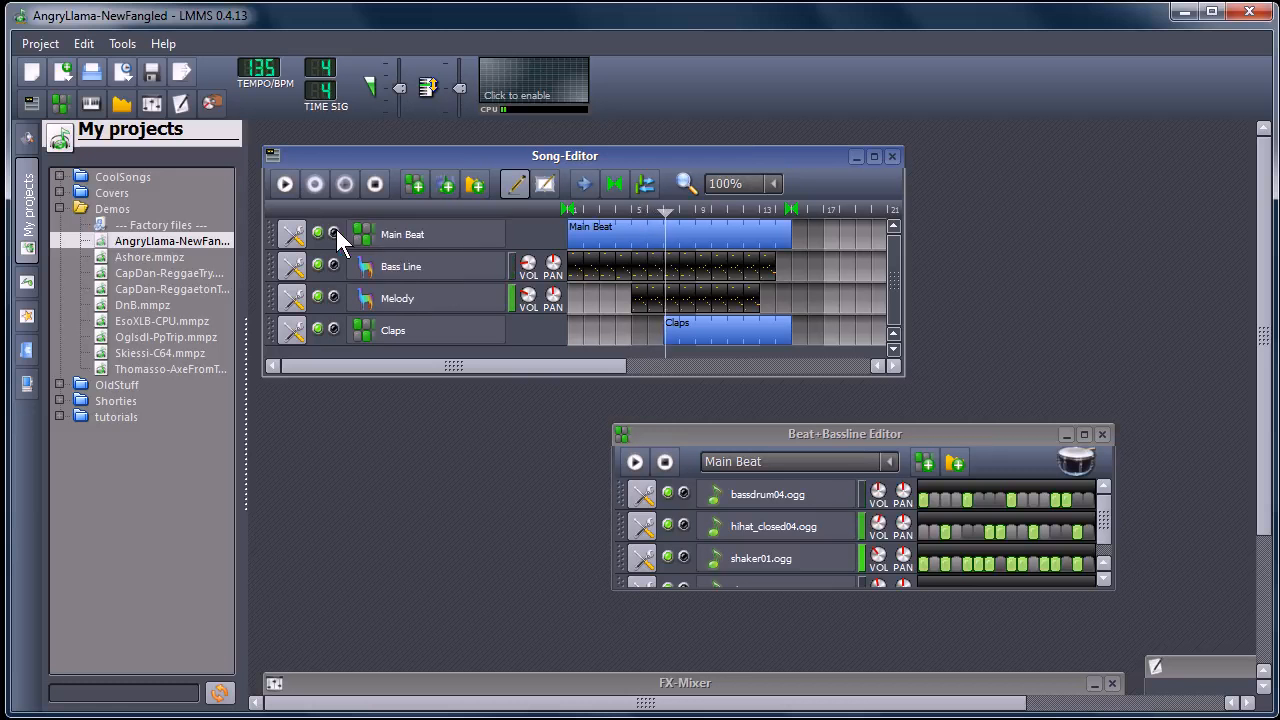
pyautogui.click(332, 233)
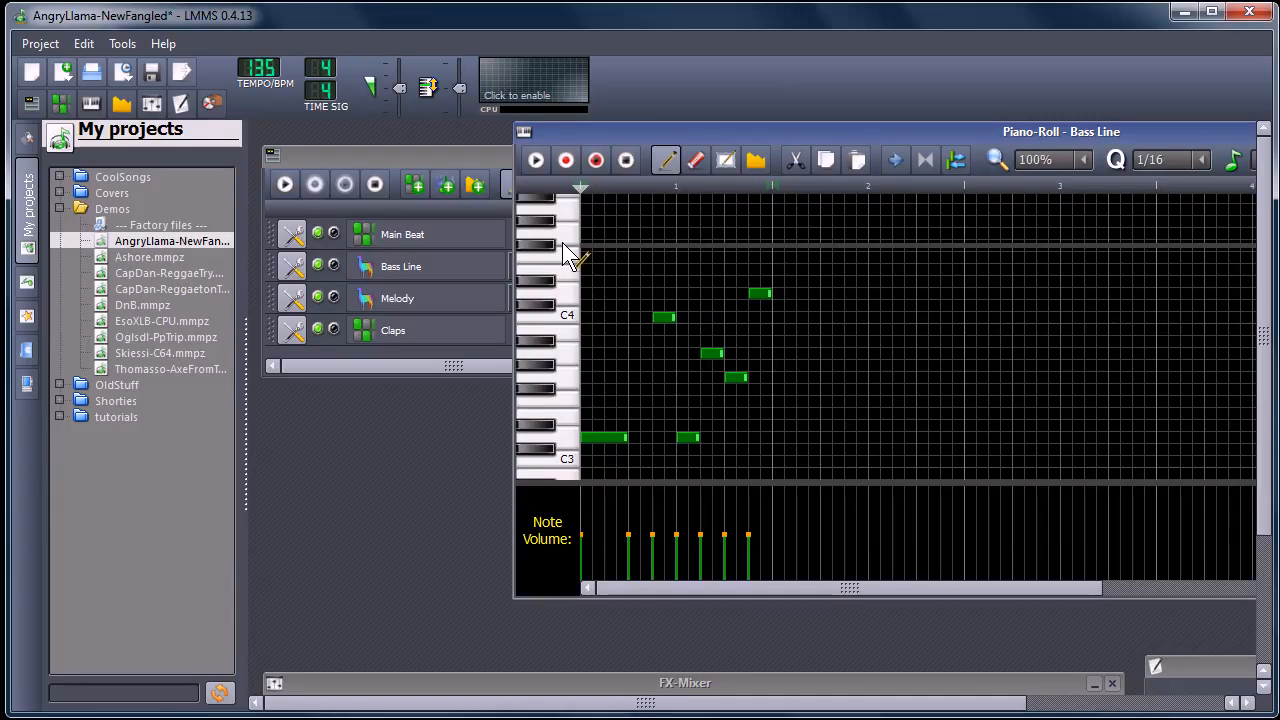
pyautogui.moveTo(655, 345)
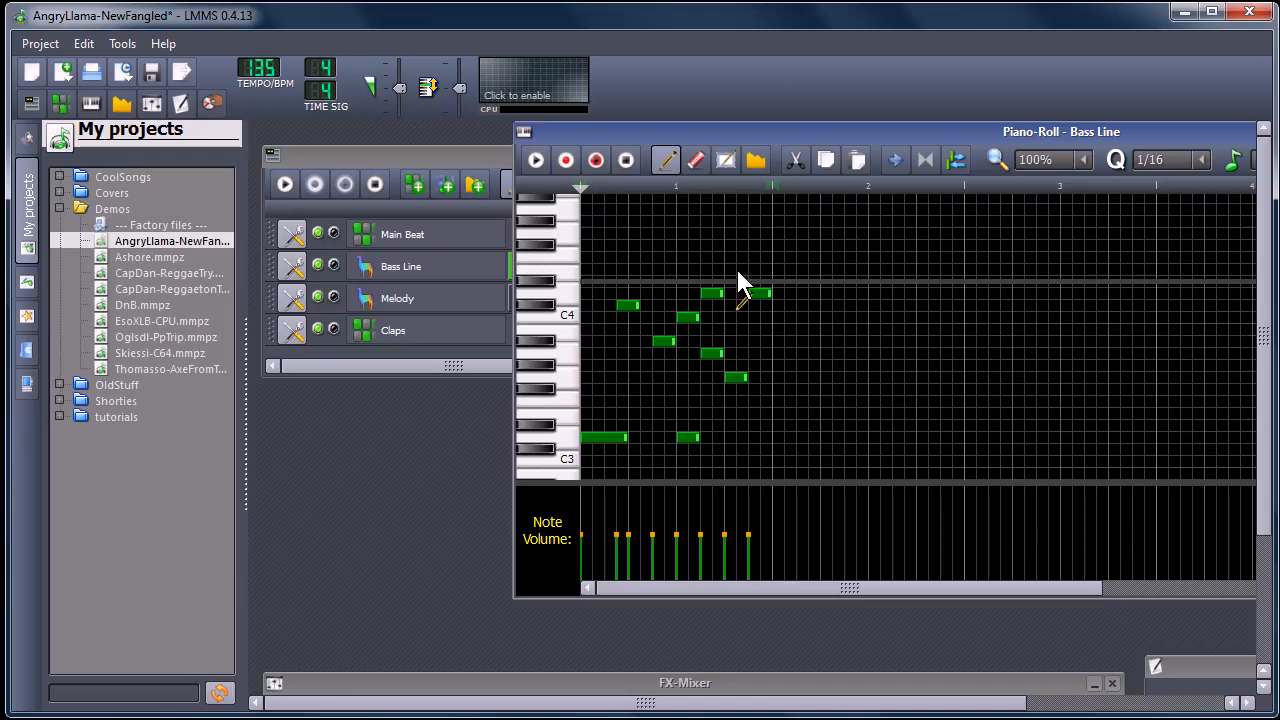
# - Draw two new notes between C3 and C4 in the Bass Line piano roll
pyautogui.click(650, 233)
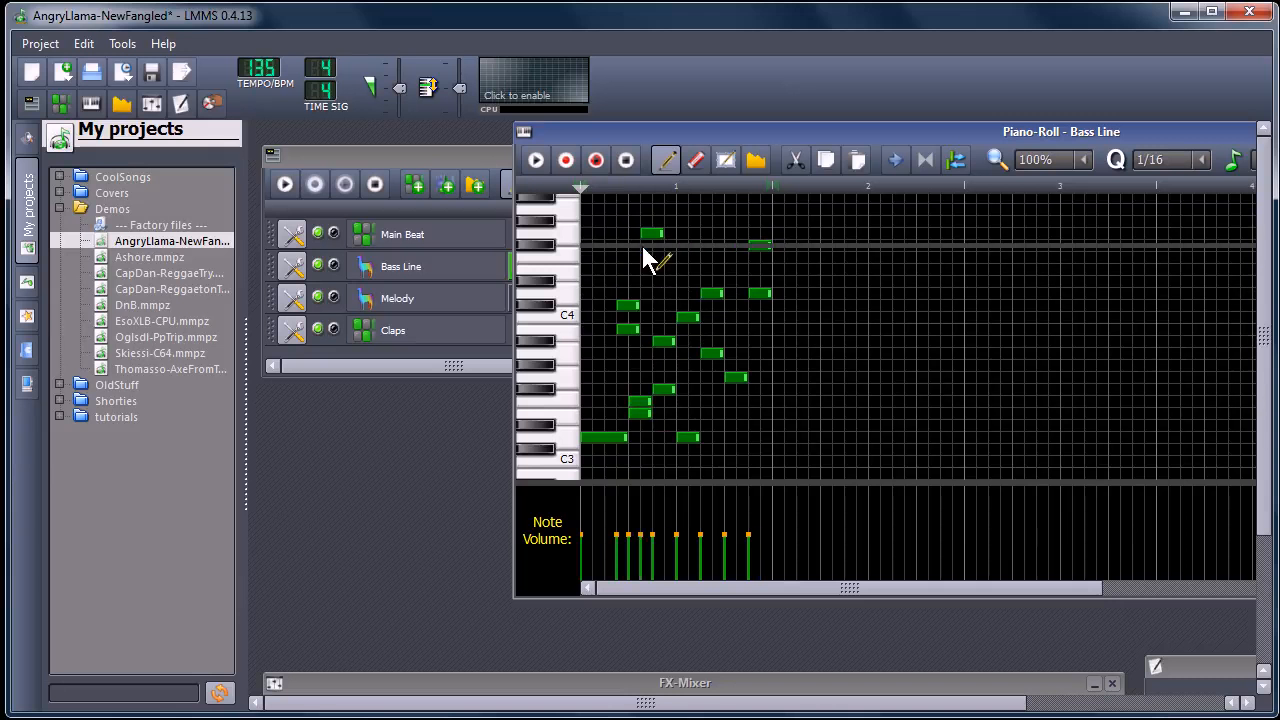
pyautogui.click(535, 160)
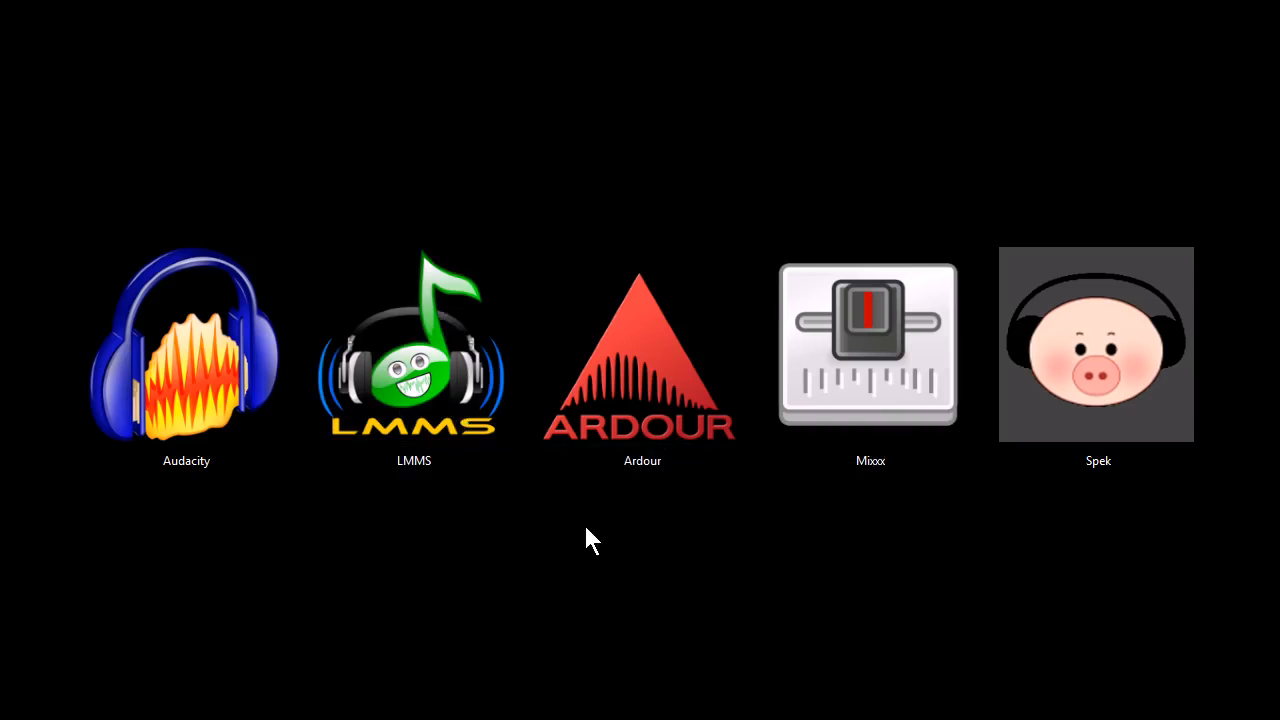
pyautogui.moveTo(527, 668)
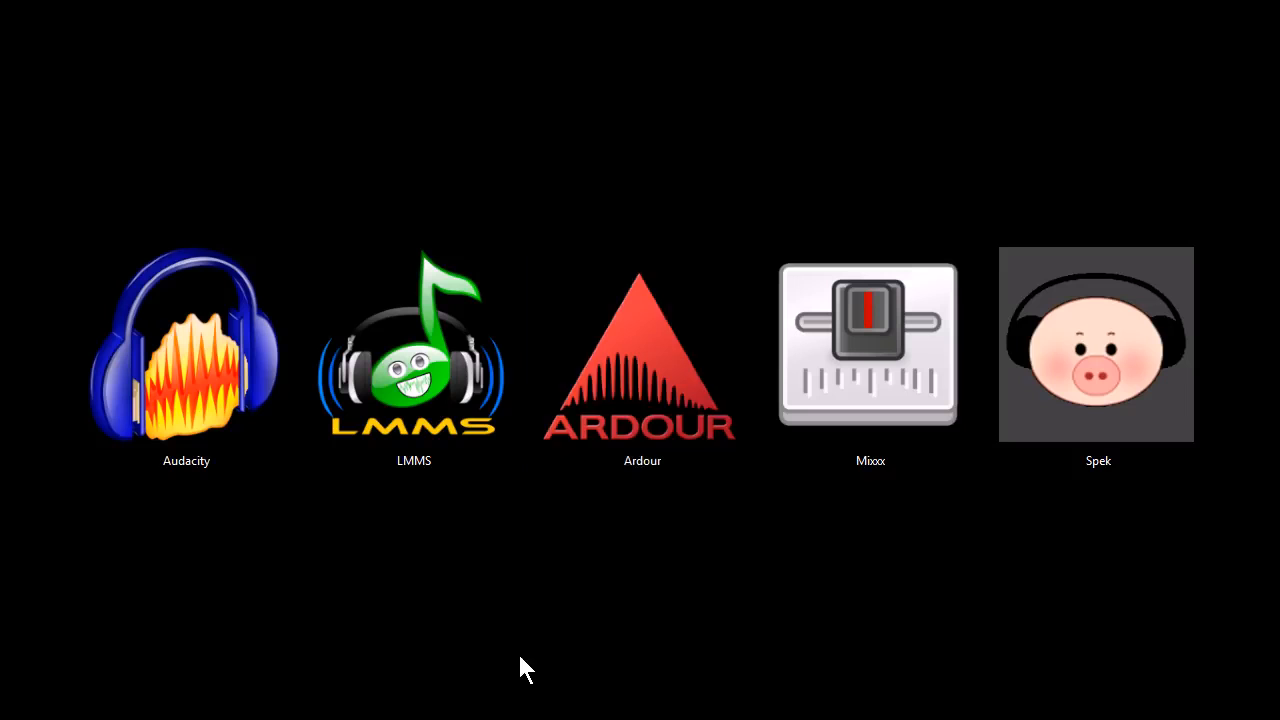
# - Open the Ardour multitrack guitar session and play it from 14 s, stopping near 26 s
pyautogui.click(642, 360)
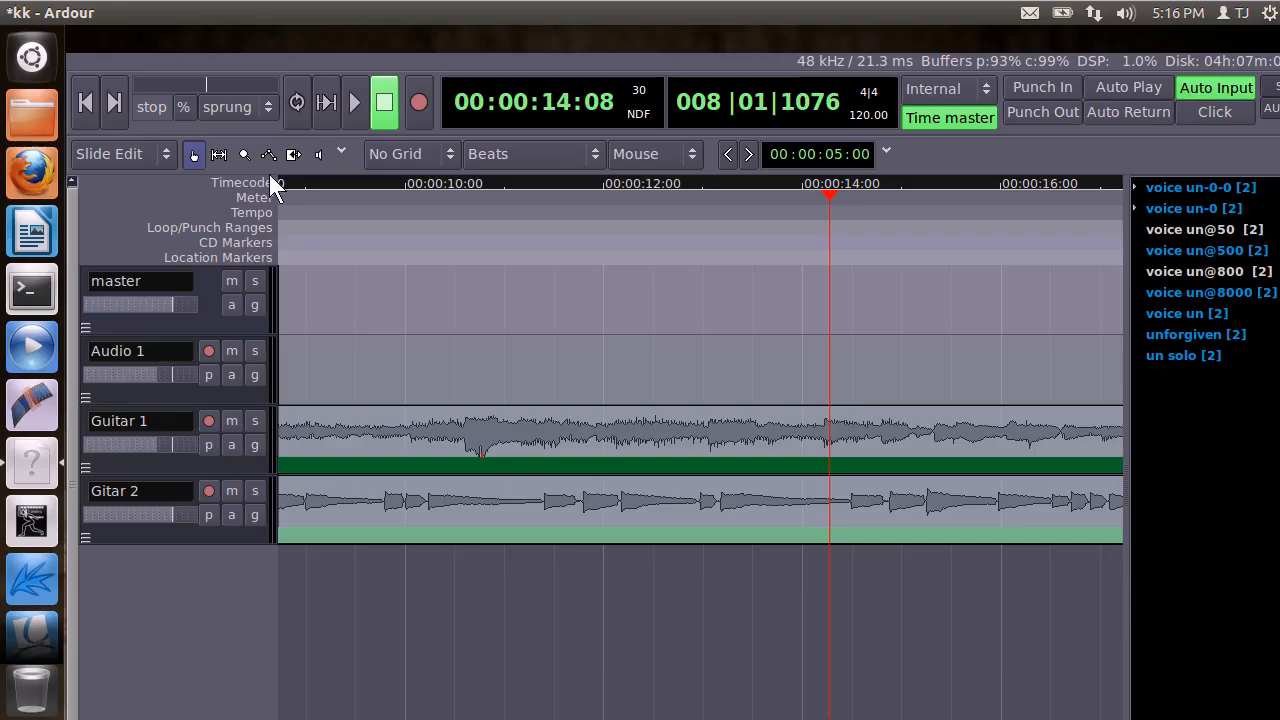
pyautogui.moveTo(355, 102)
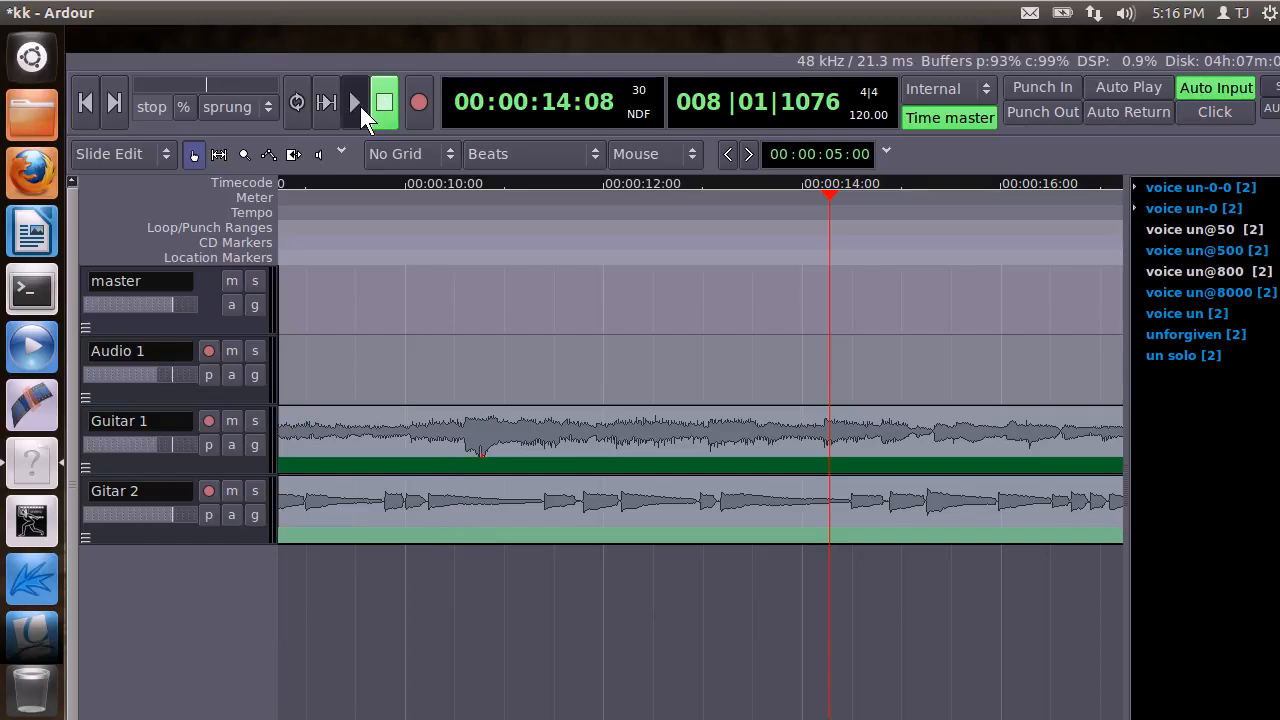
pyautogui.click(355, 102)
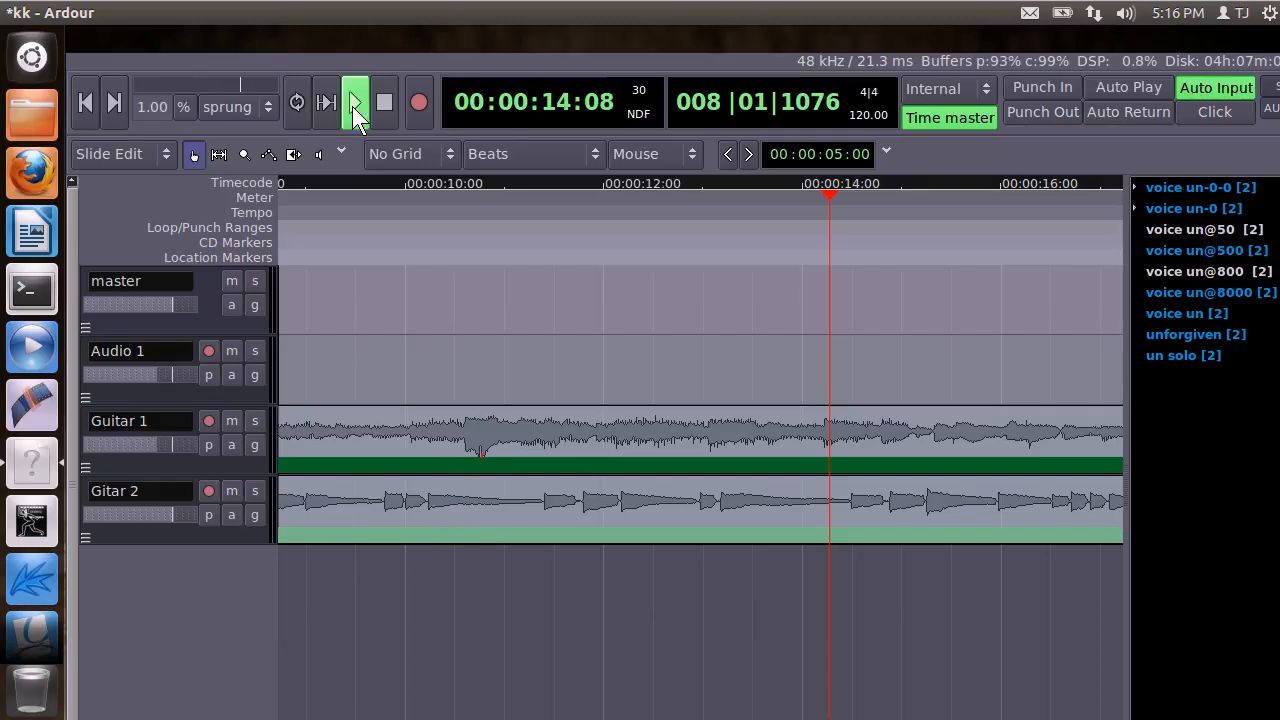
pyautogui.click(355, 102)
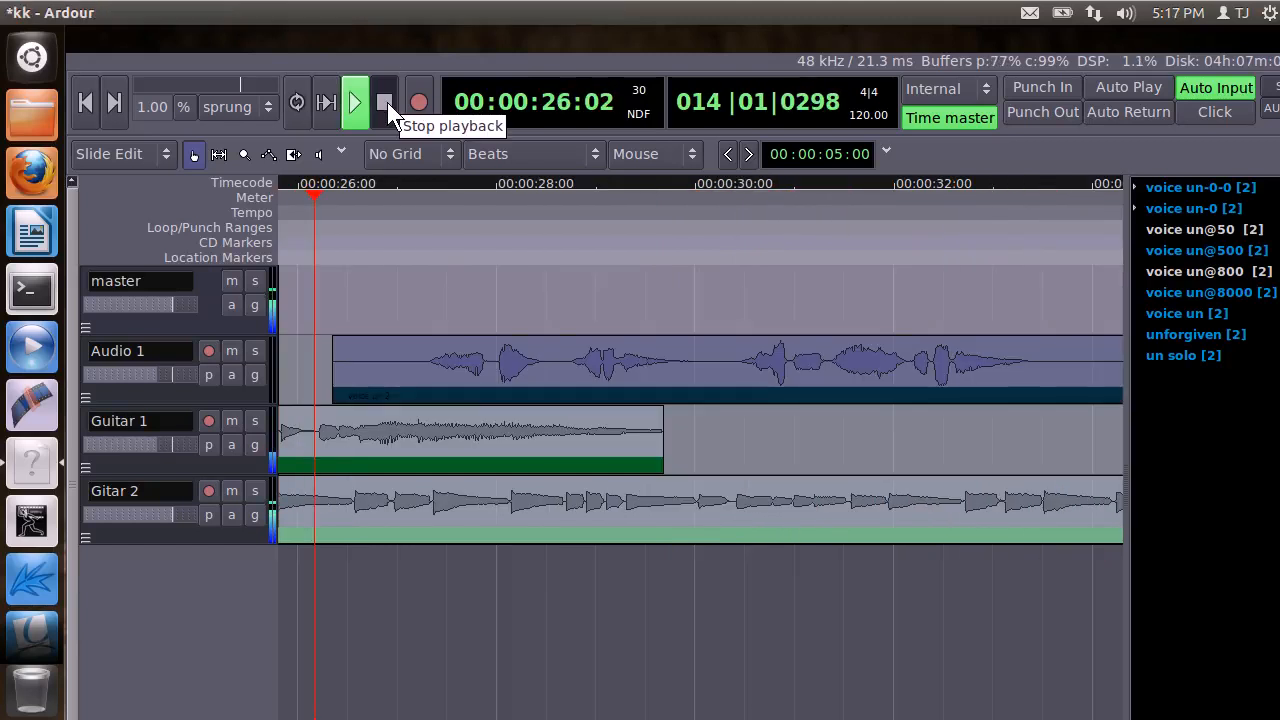
pyautogui.click(384, 102)
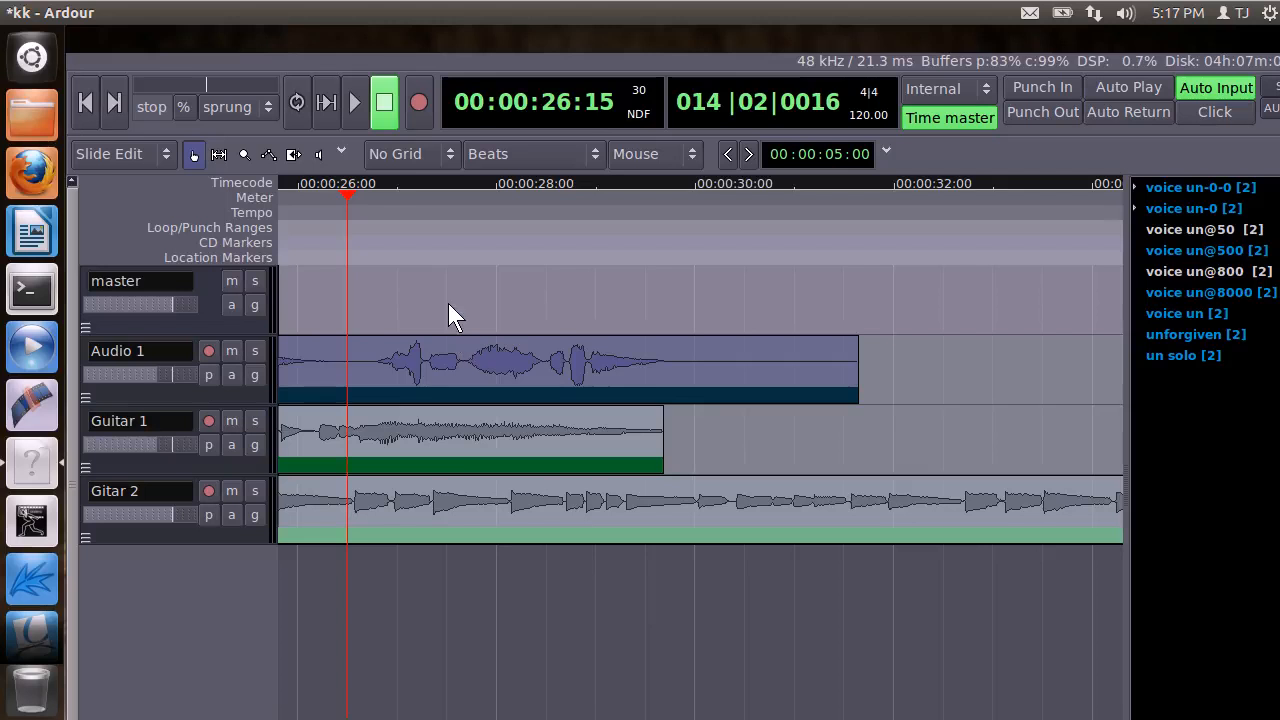
pyautogui.moveTo(190, 58)
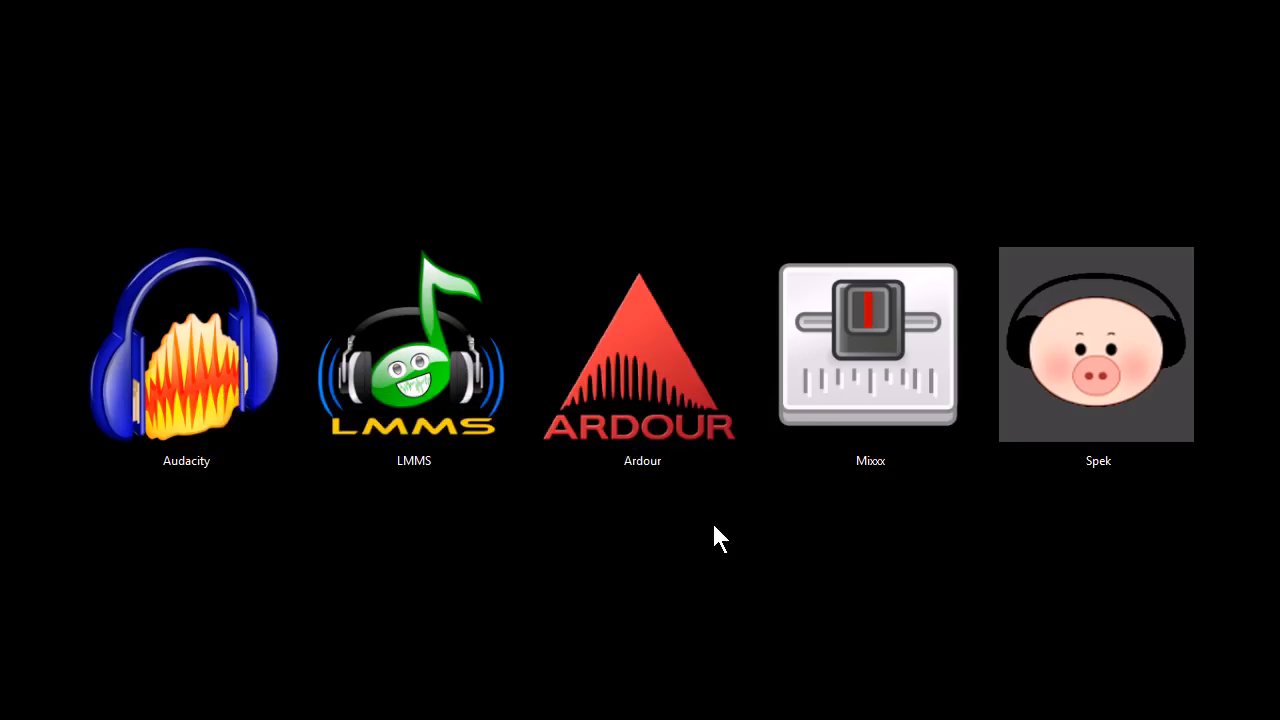
pyautogui.moveTo(385, 715)
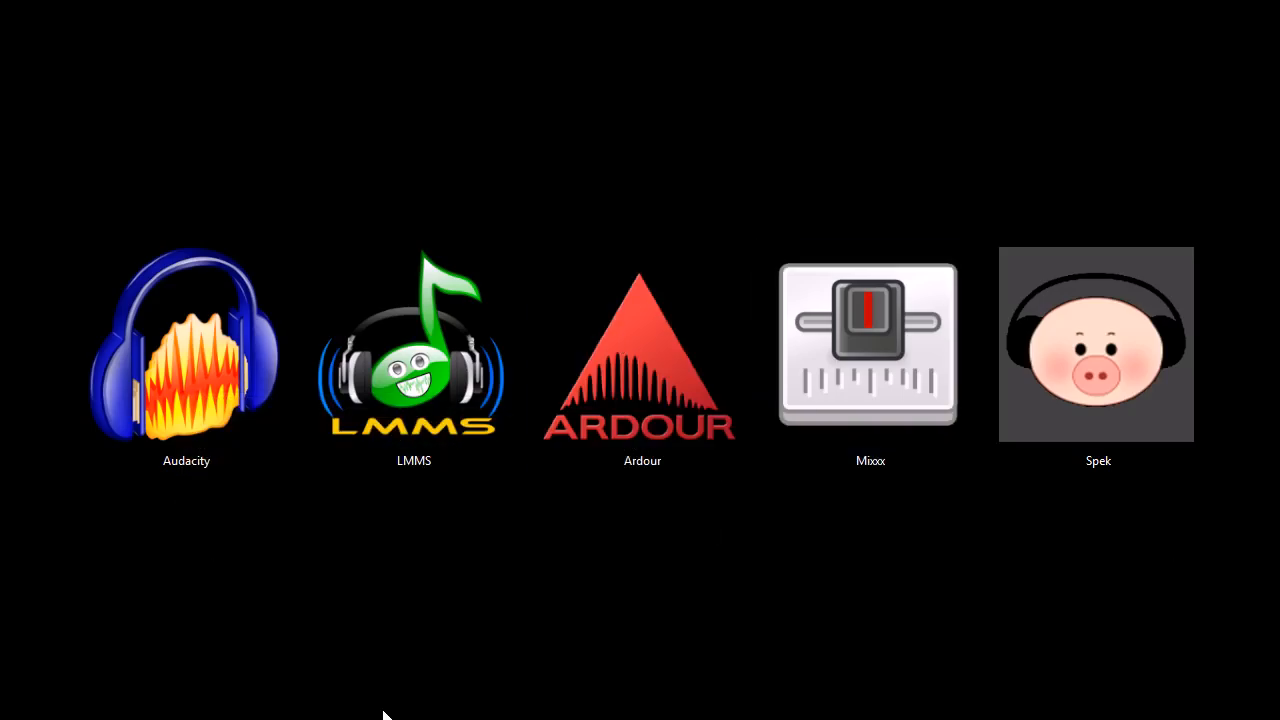
pyautogui.moveTo(450, 600)
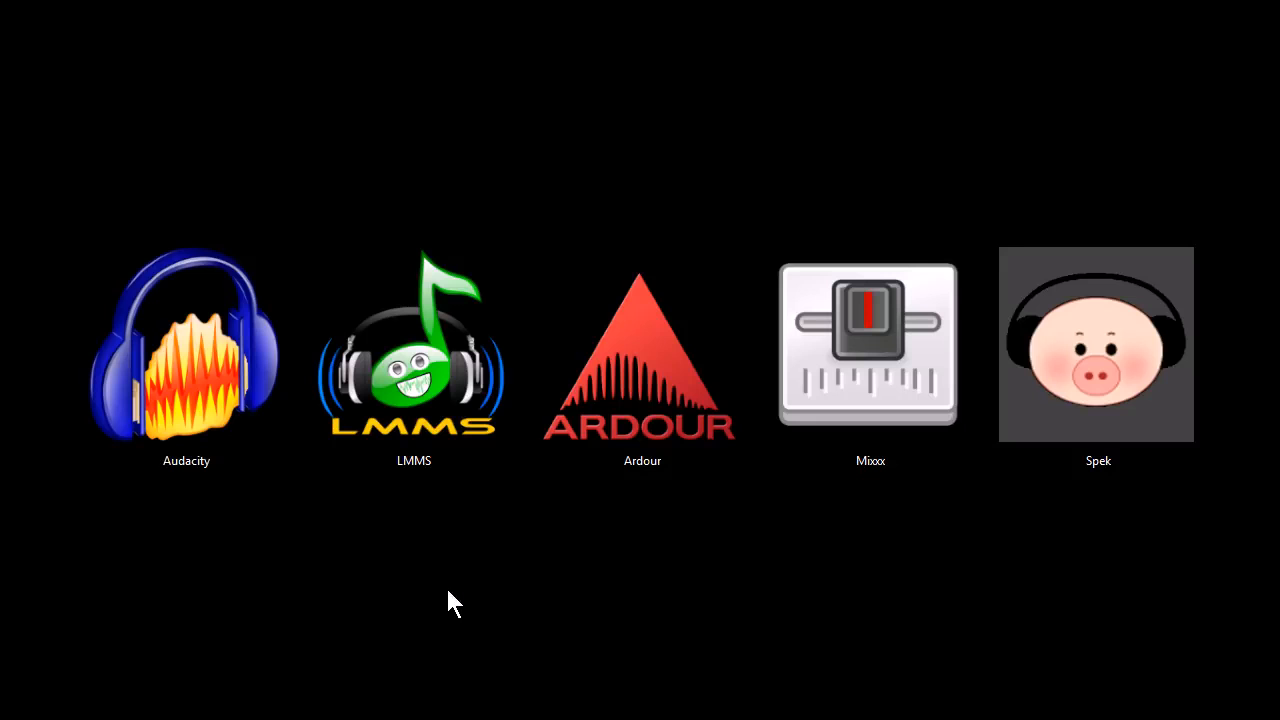
# - Launch Mixxx from its desktop shortcut, showing two decks, four sample decks and the library
pyautogui.doubleClick(870, 345)
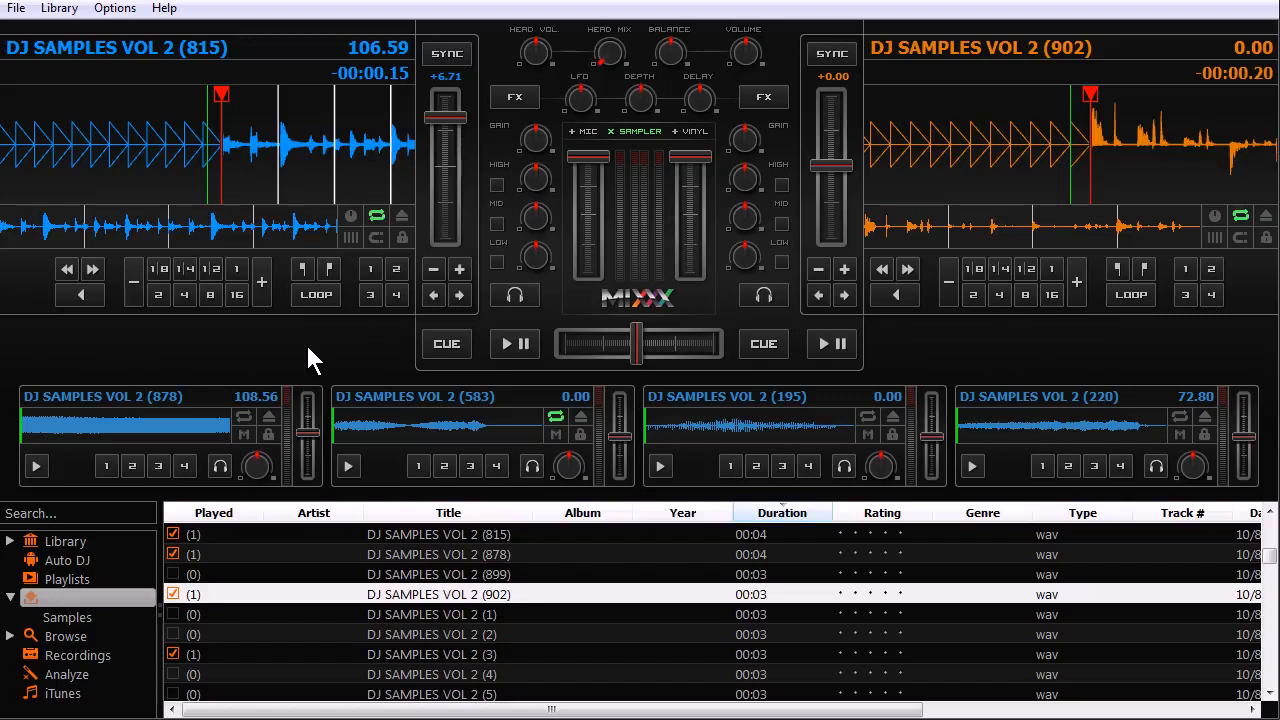
pyautogui.moveTo(460, 350)
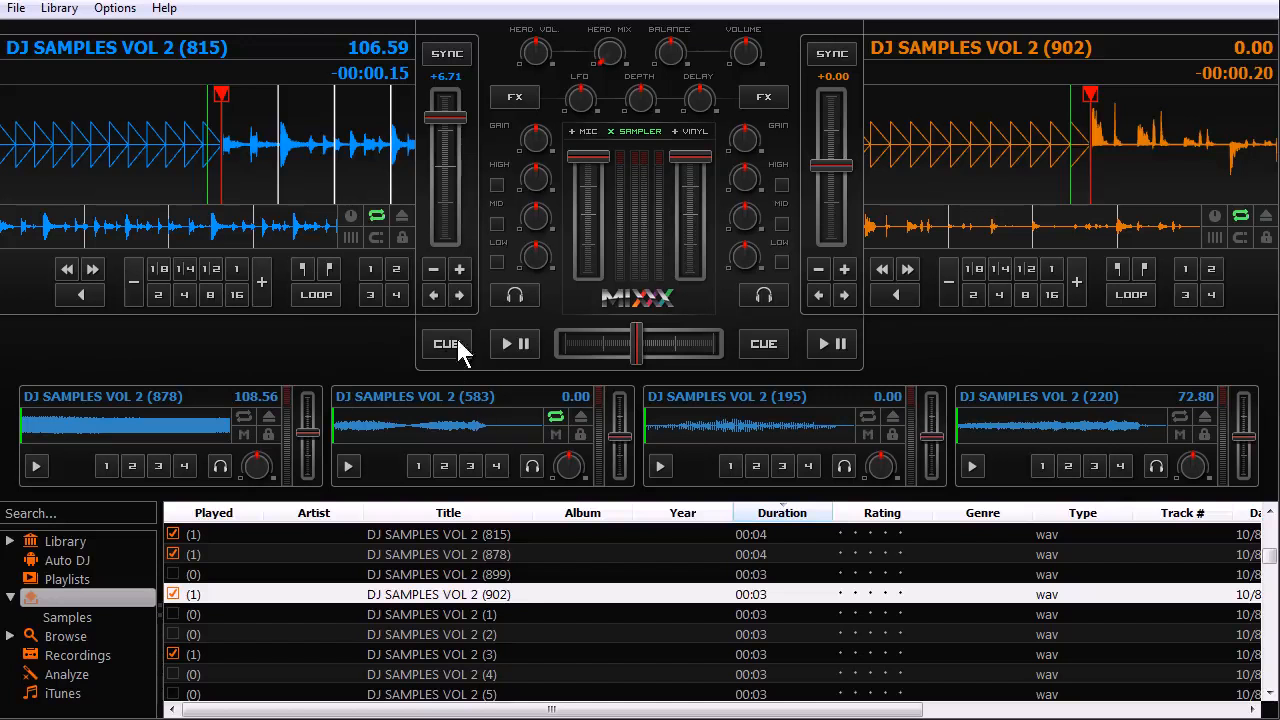
# - Start the first Mixxx deck playing its DJ sample
pyautogui.click(514, 343)
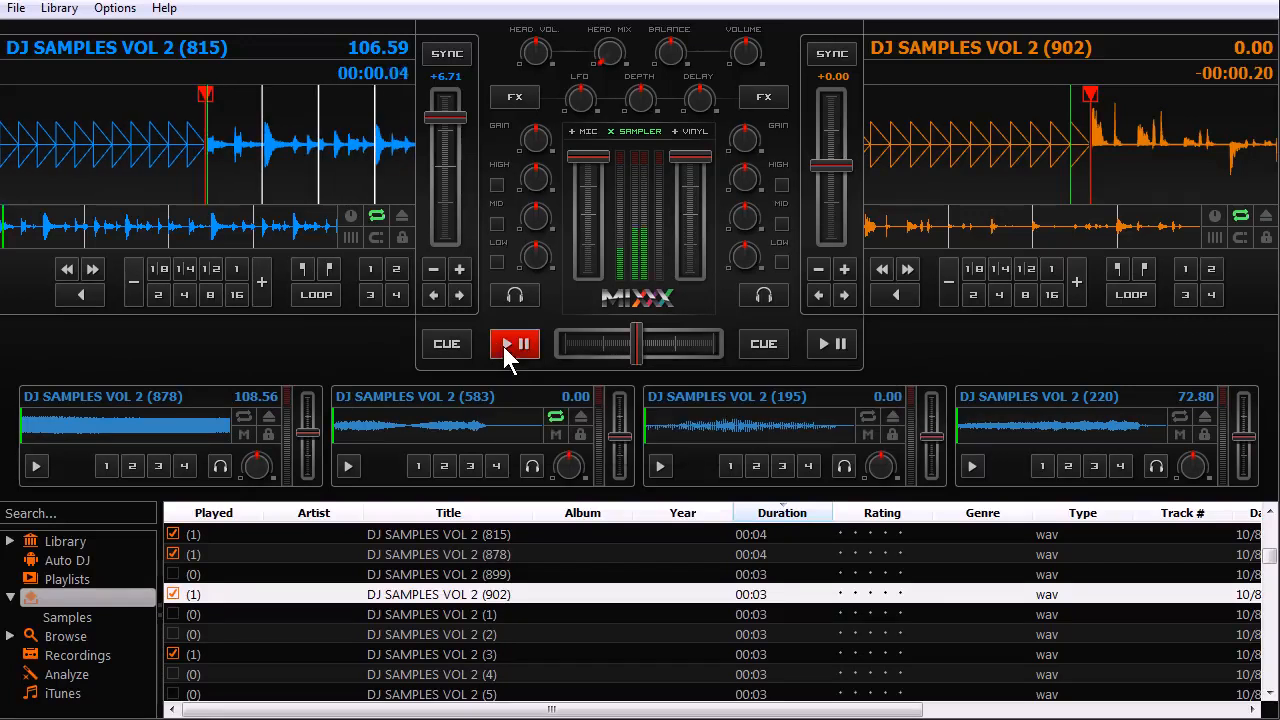
pyautogui.click(515, 343)
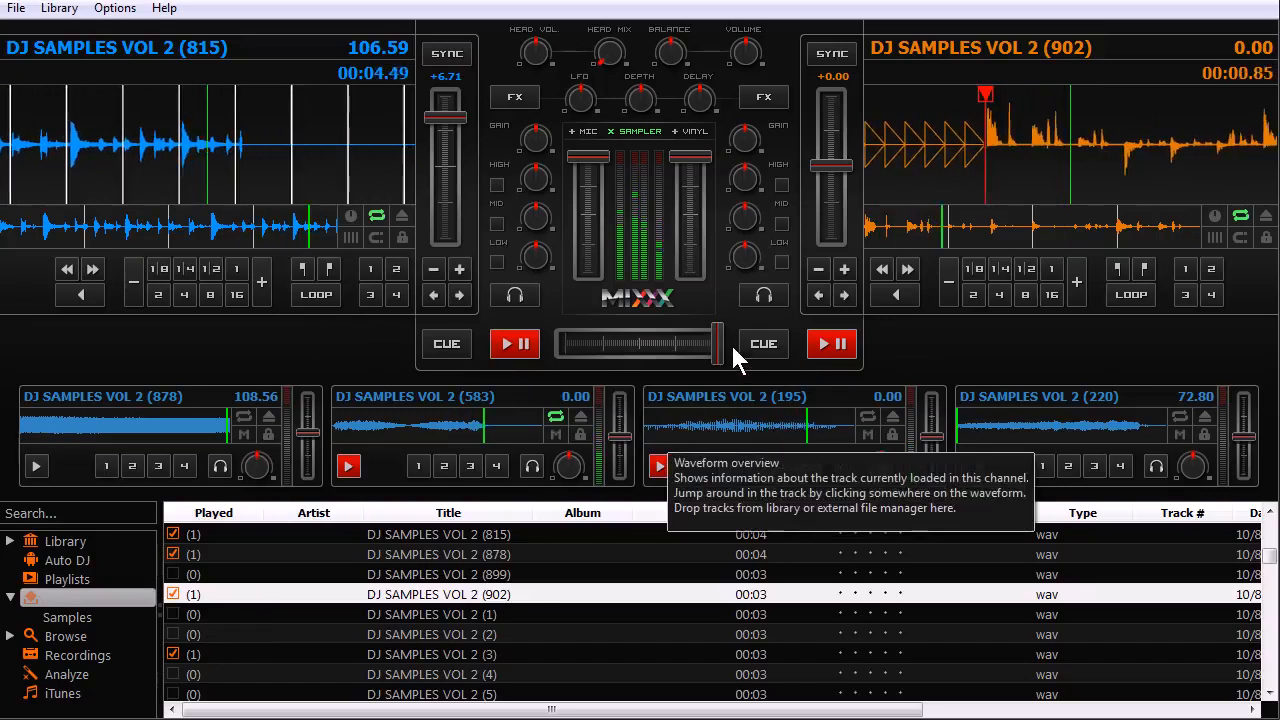
# - Load DJ SAMPLES VOL 2 (4) from the library onto the second deck
pyautogui.click(830, 343)
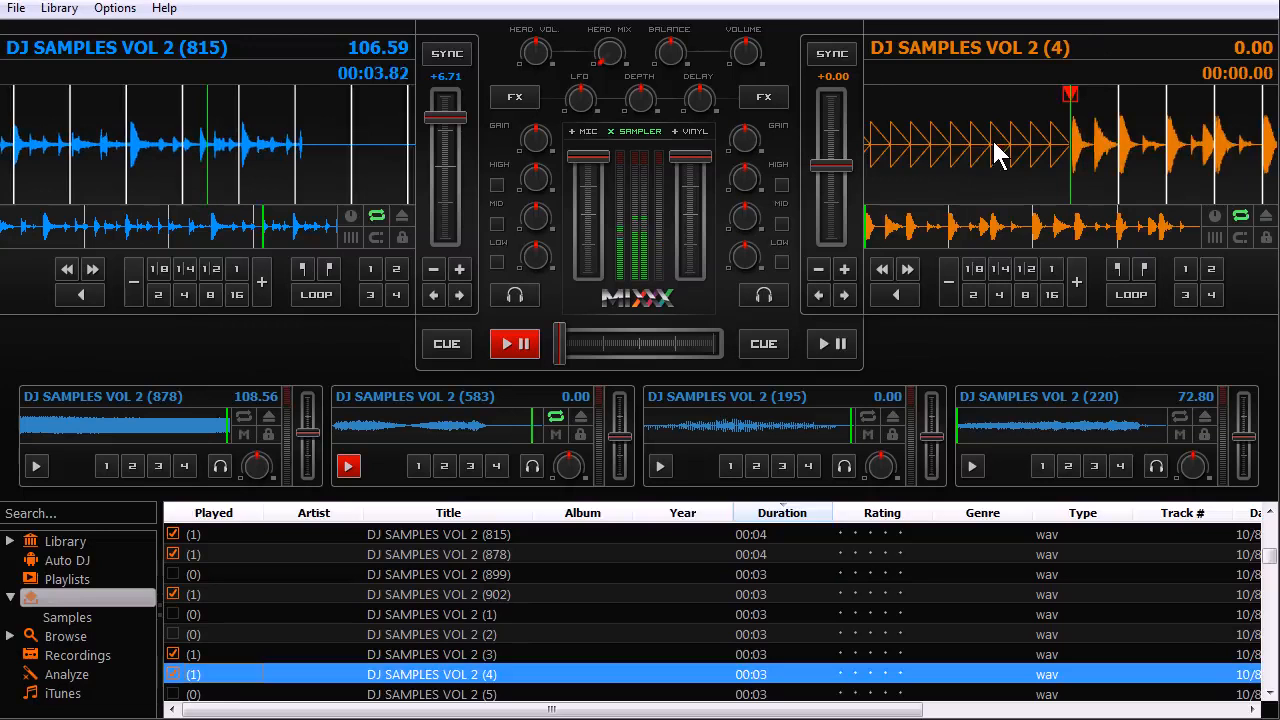
pyautogui.click(831, 343)
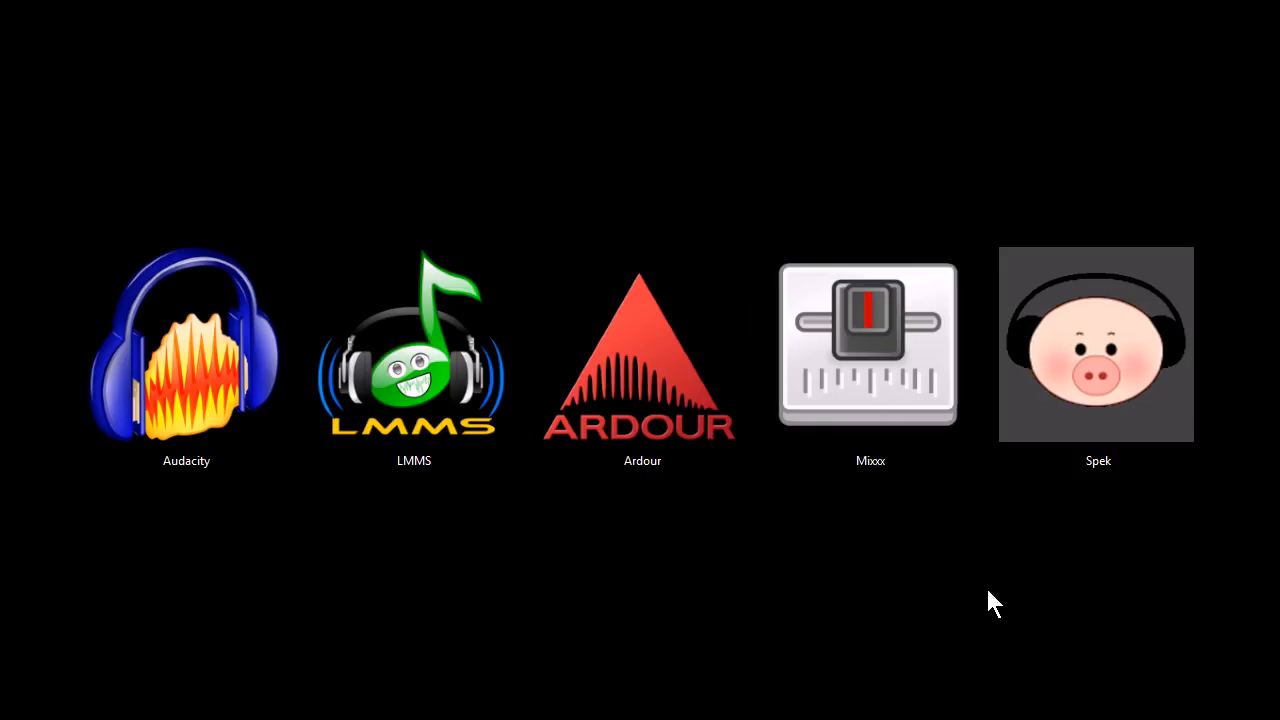
pyautogui.moveTo(1038, 570)
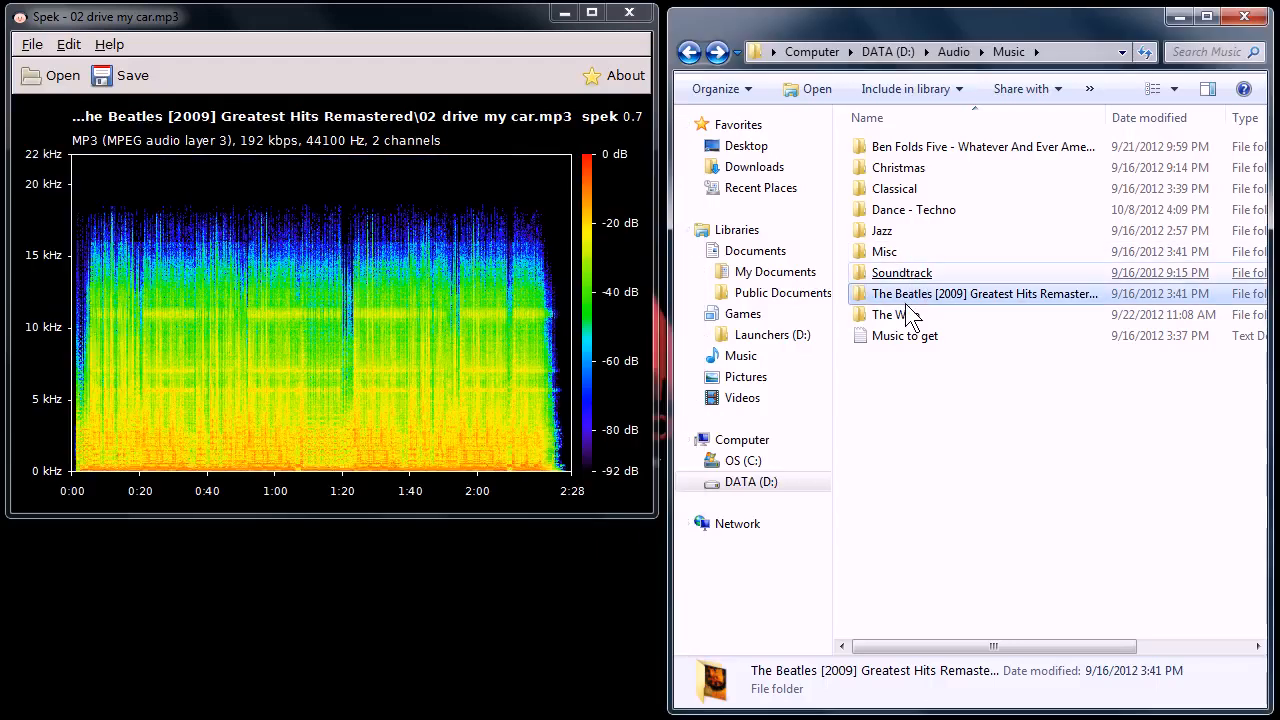
# - Open the Dance - Techno folder and load D.a.n.c.e.mp3 into Spek's spectrogram view
pyautogui.doubleClick(882, 230)
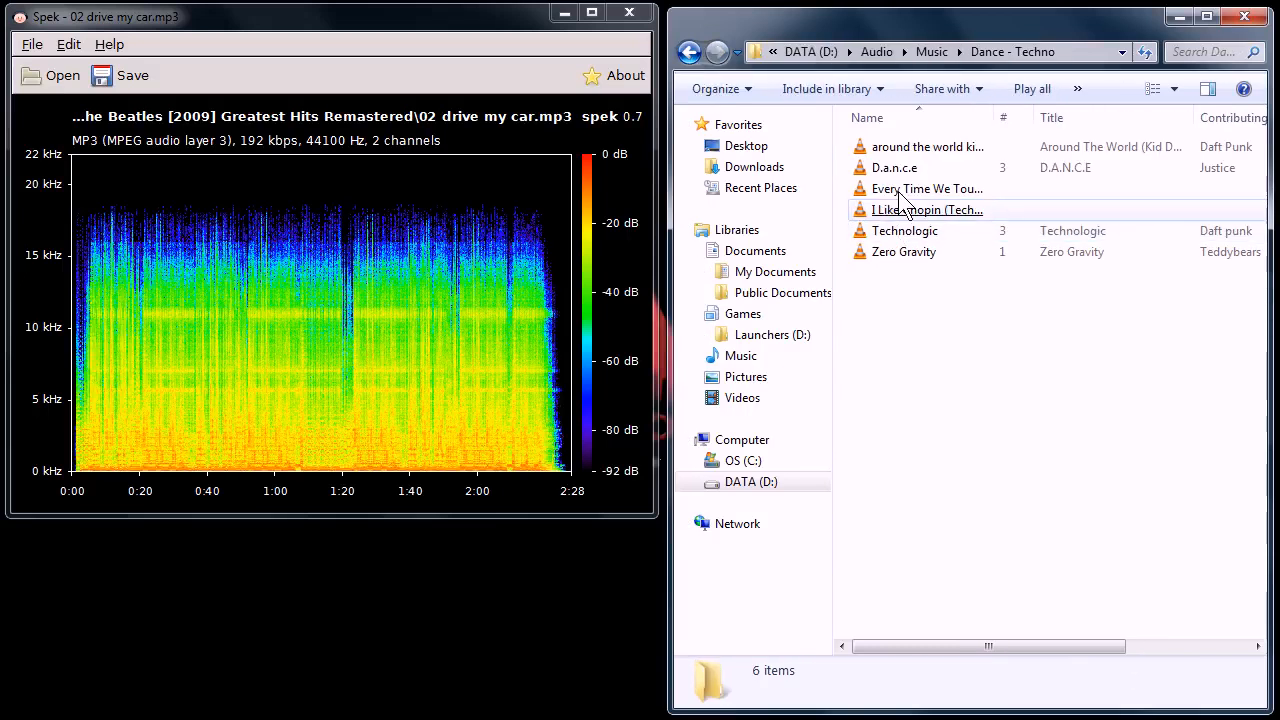
pyautogui.doubleClick(894, 167)
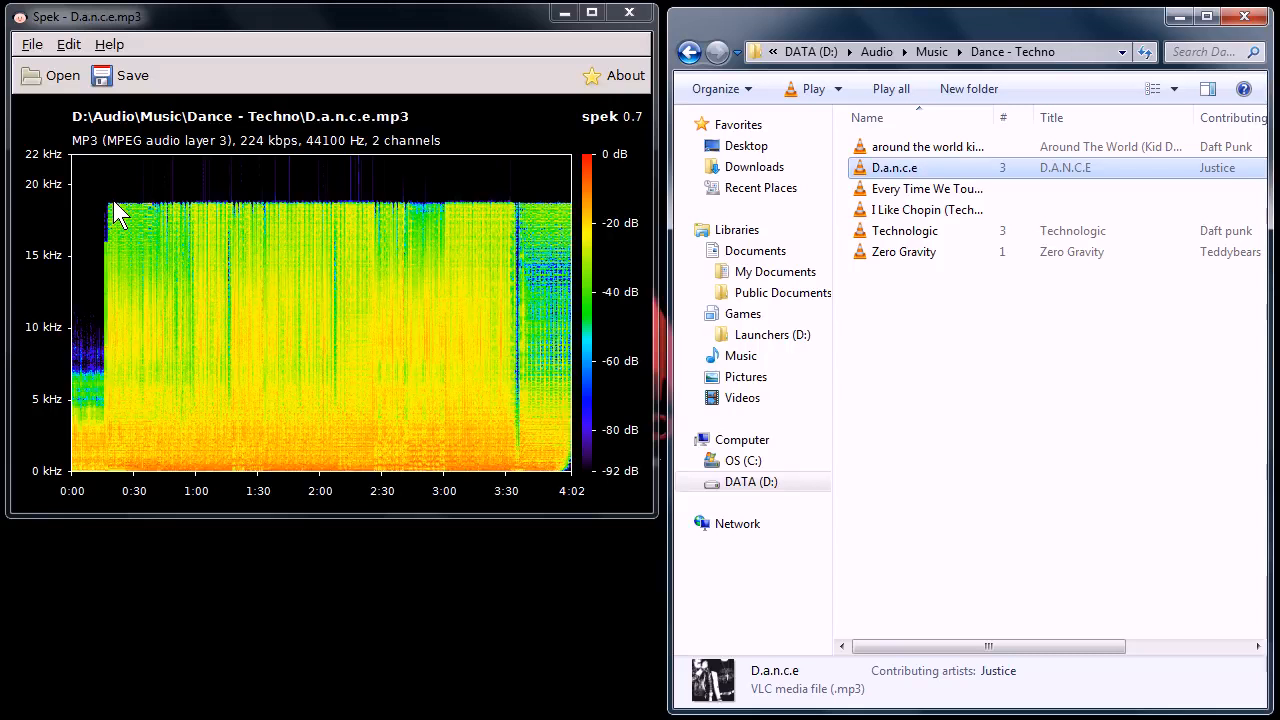
pyautogui.moveTo(122, 240)
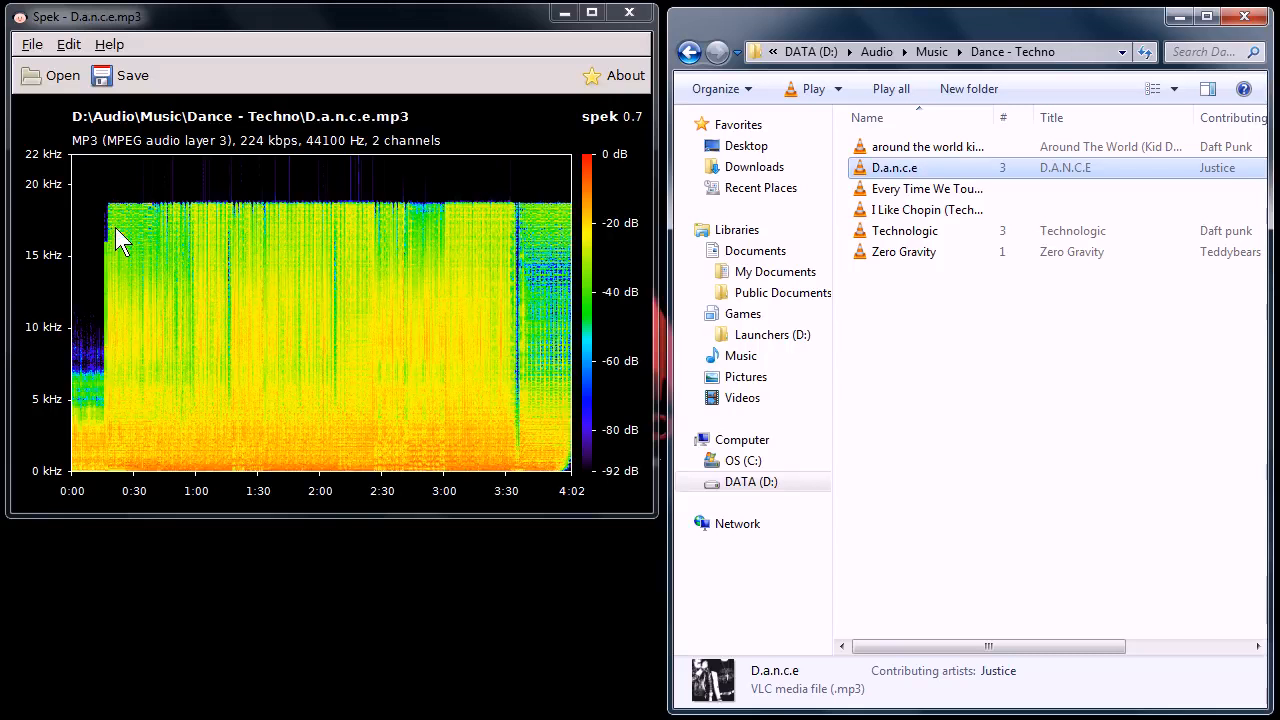
pyautogui.moveTo(323, 278)
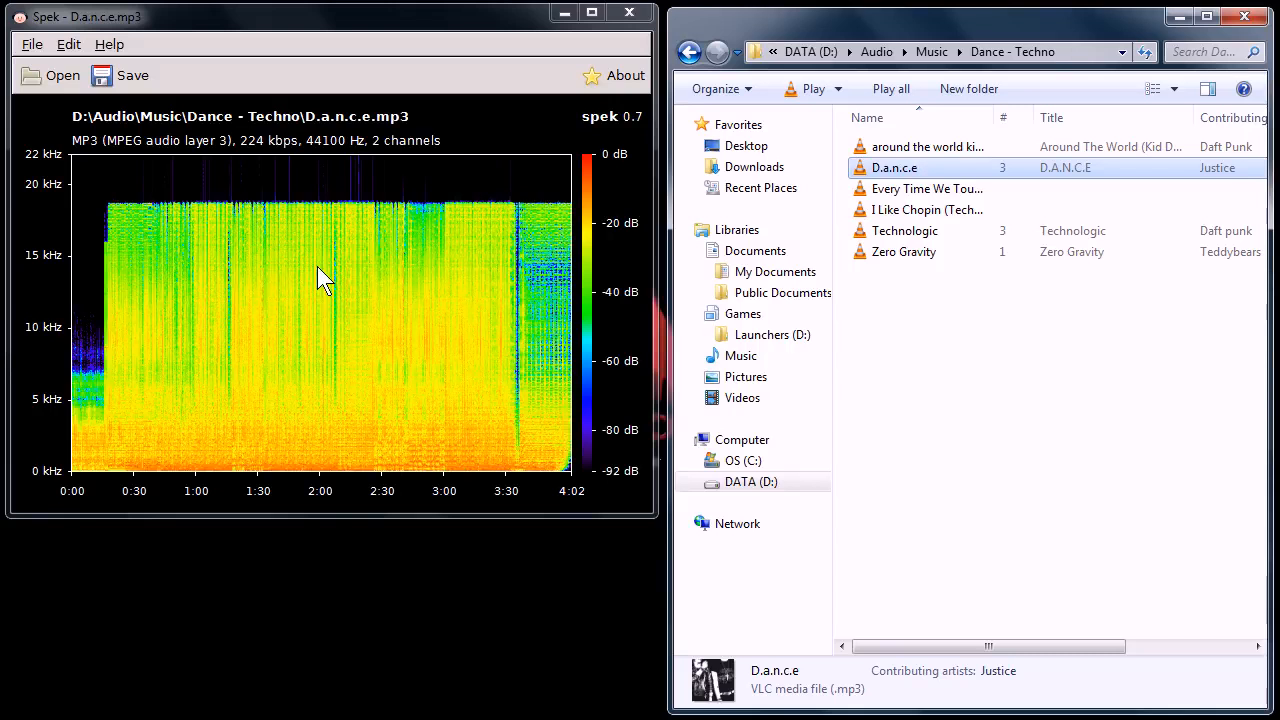
pyautogui.moveTo(250, 155)
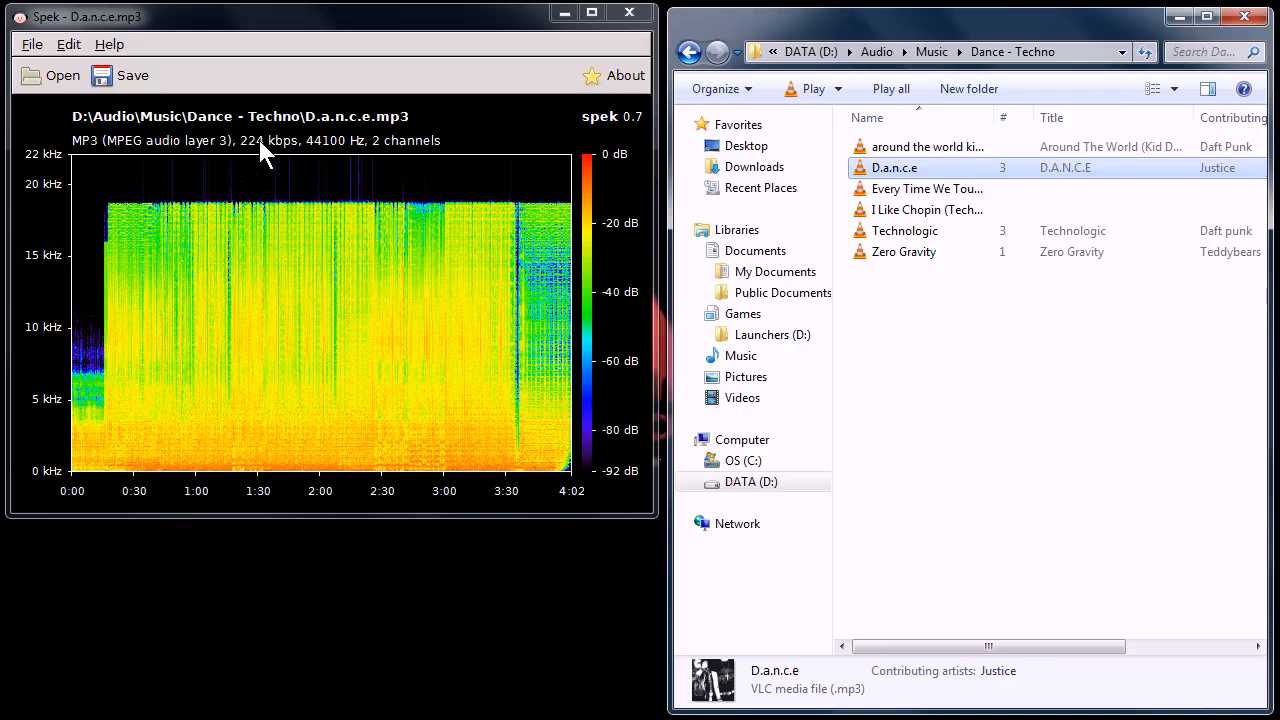
pyautogui.moveTo(305, 172)
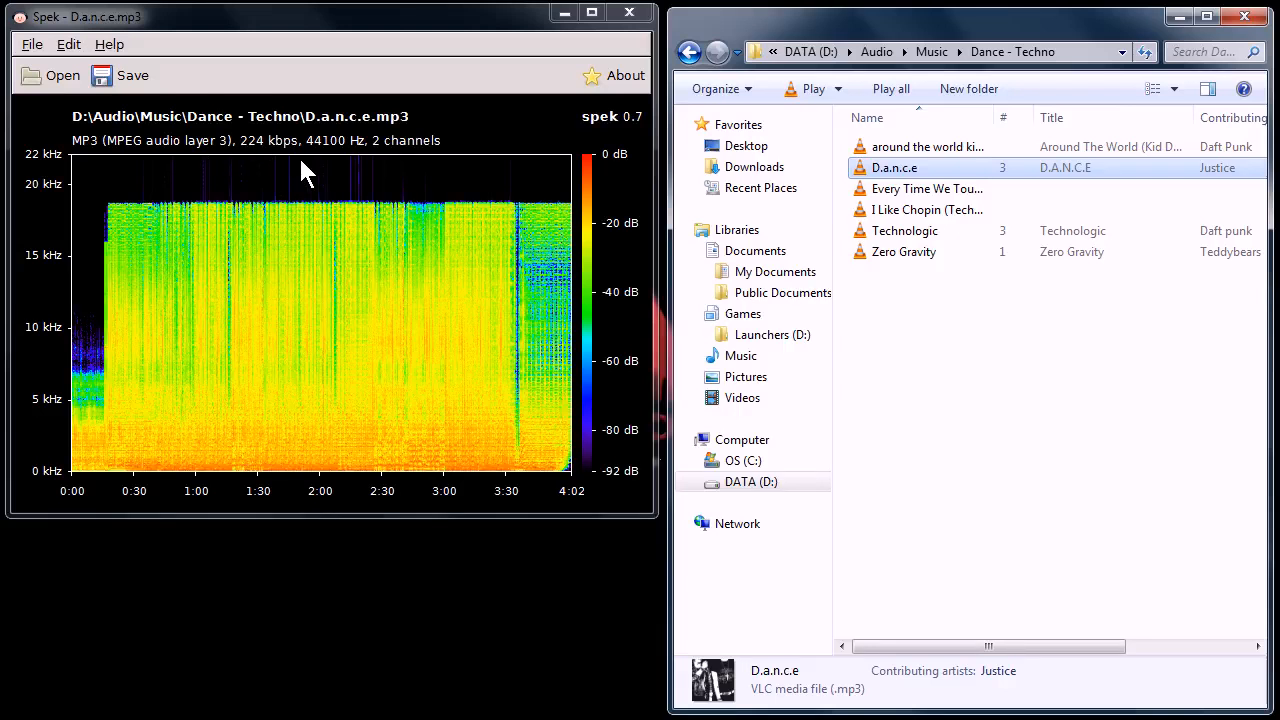
pyautogui.moveTo(485, 78)
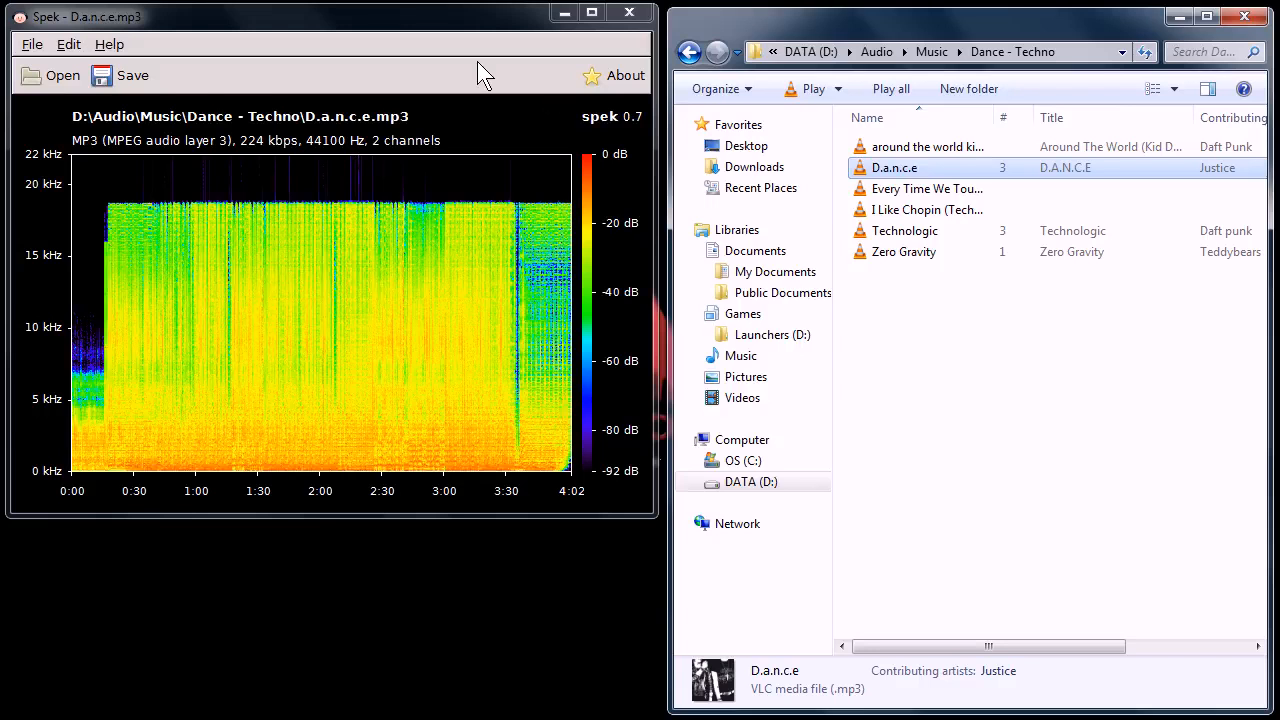
pyautogui.moveTo(527, 230)
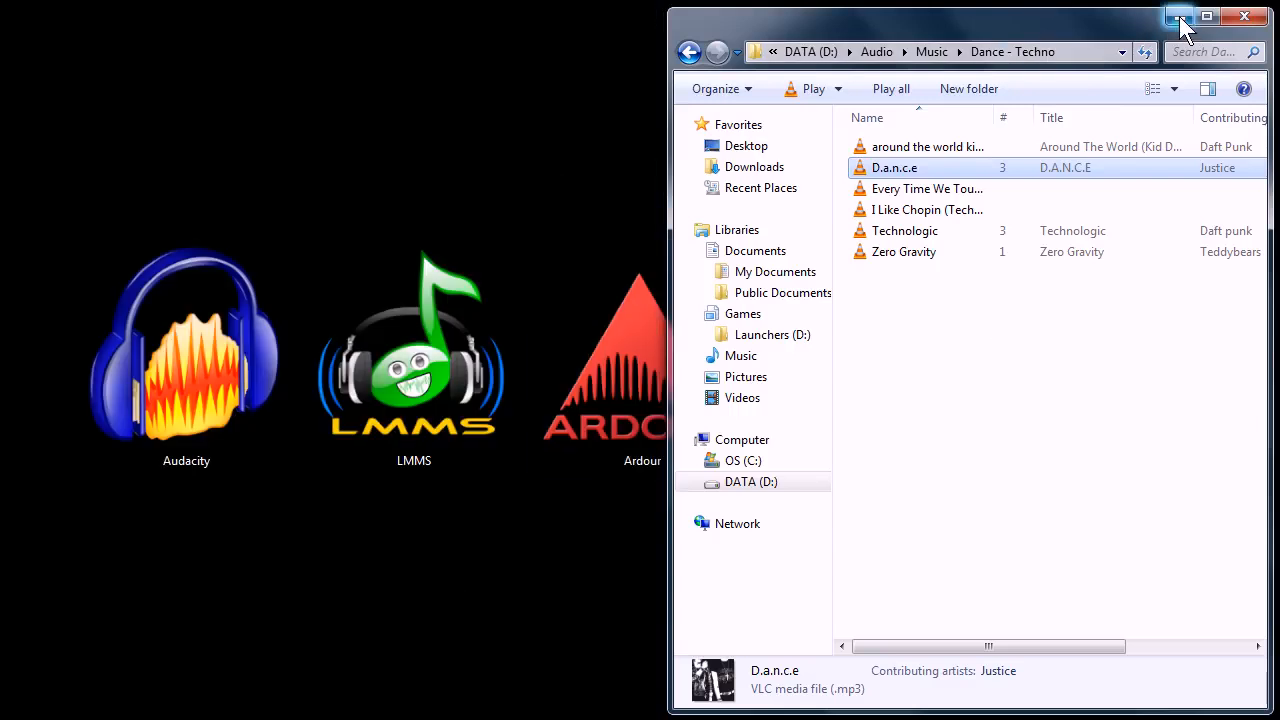
pyautogui.moveTo(1180, 17)
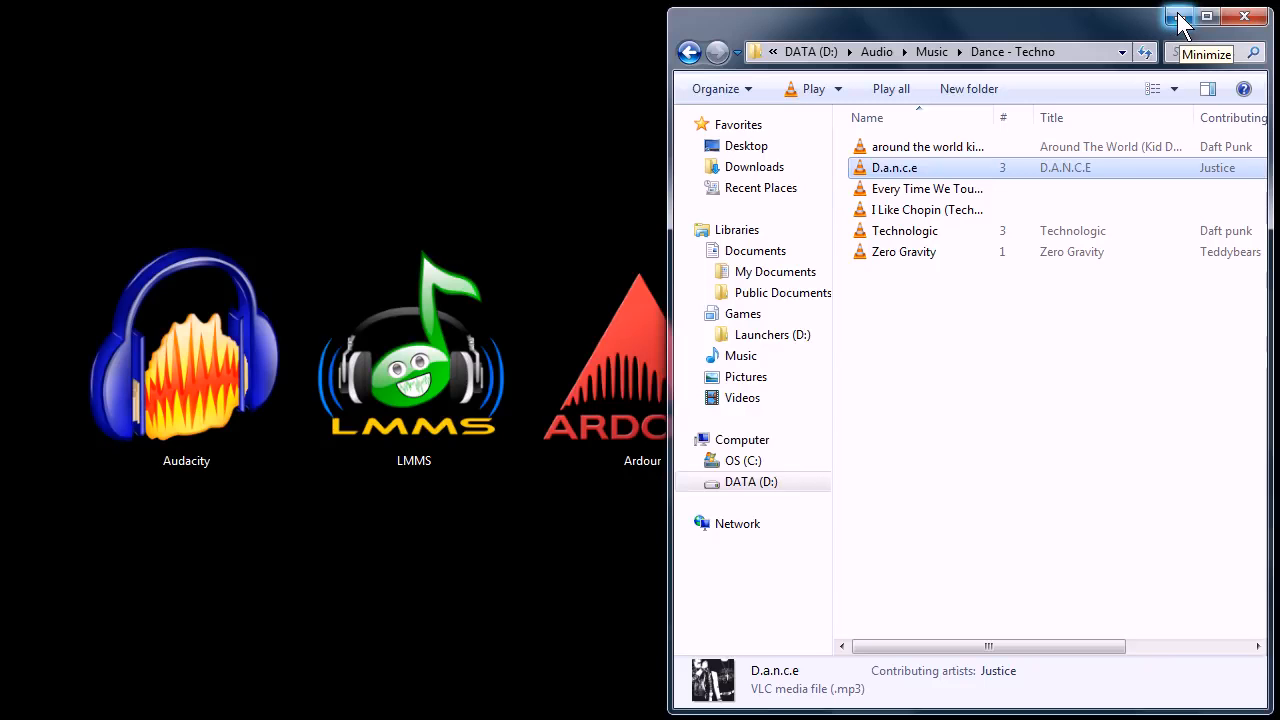